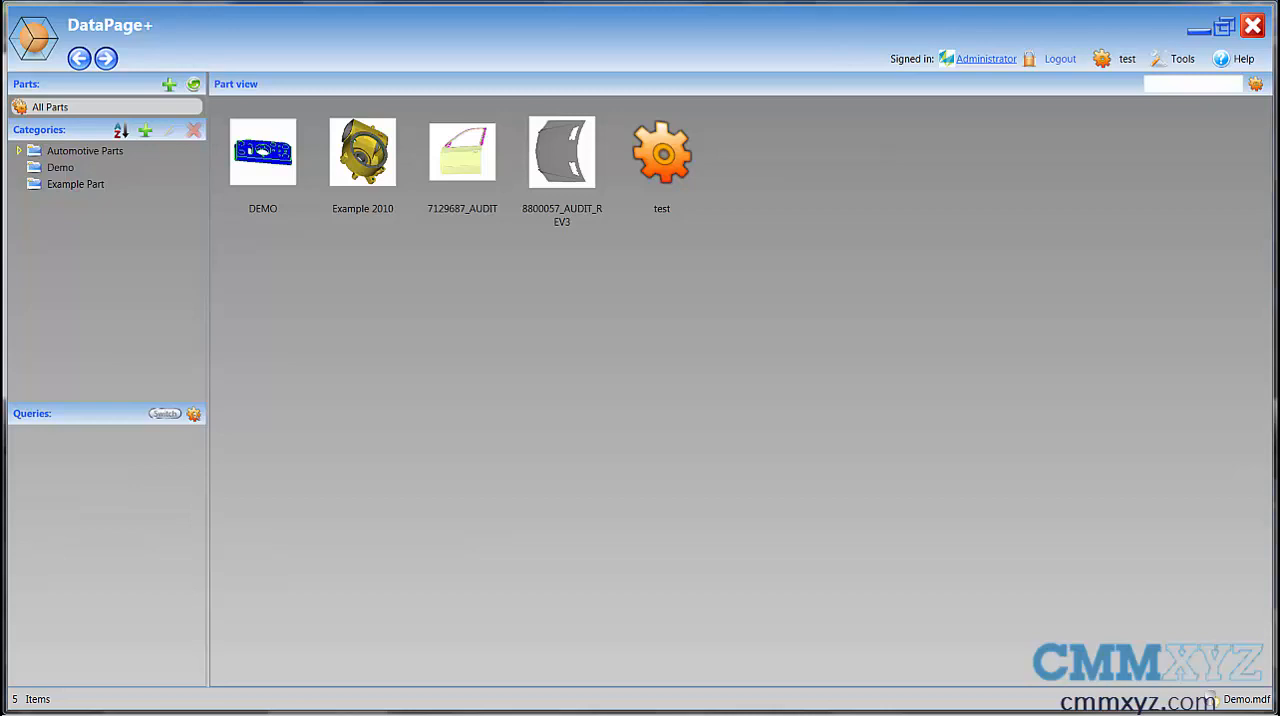
mouse_move(662, 152)
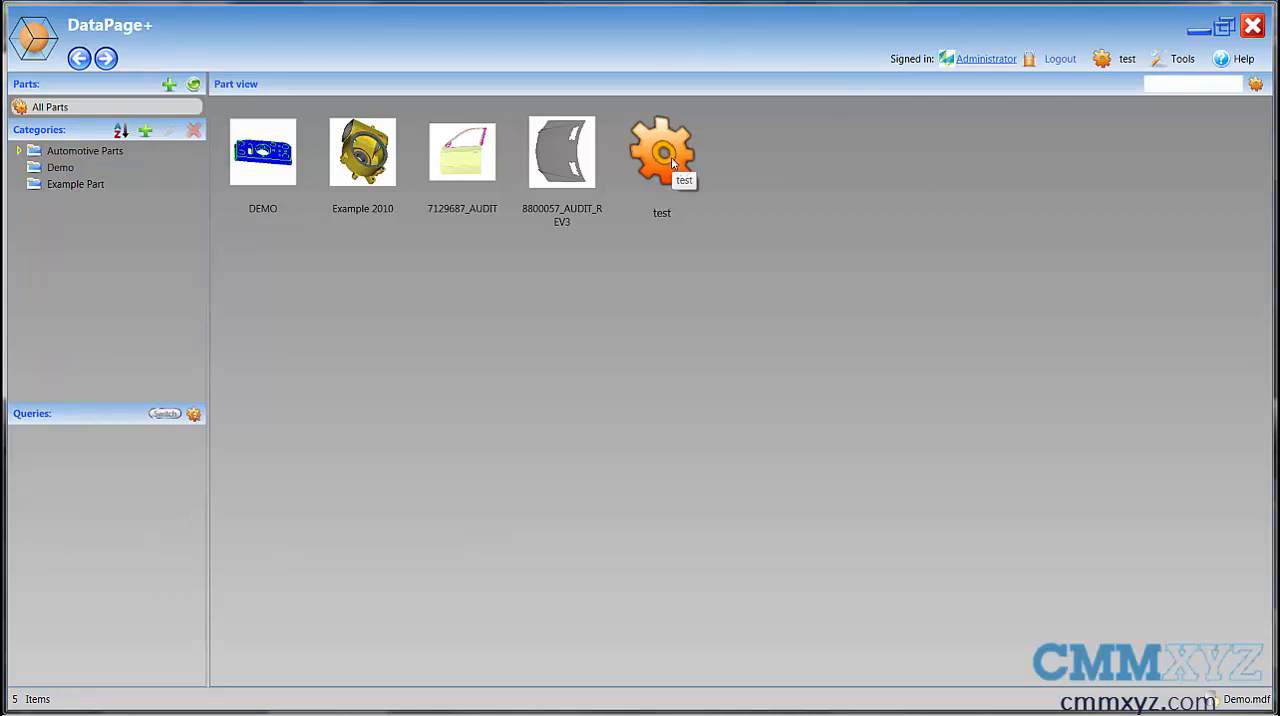
Select the 'test' part in the part list and open it to its Mixed Report page.
left_click(660, 152)
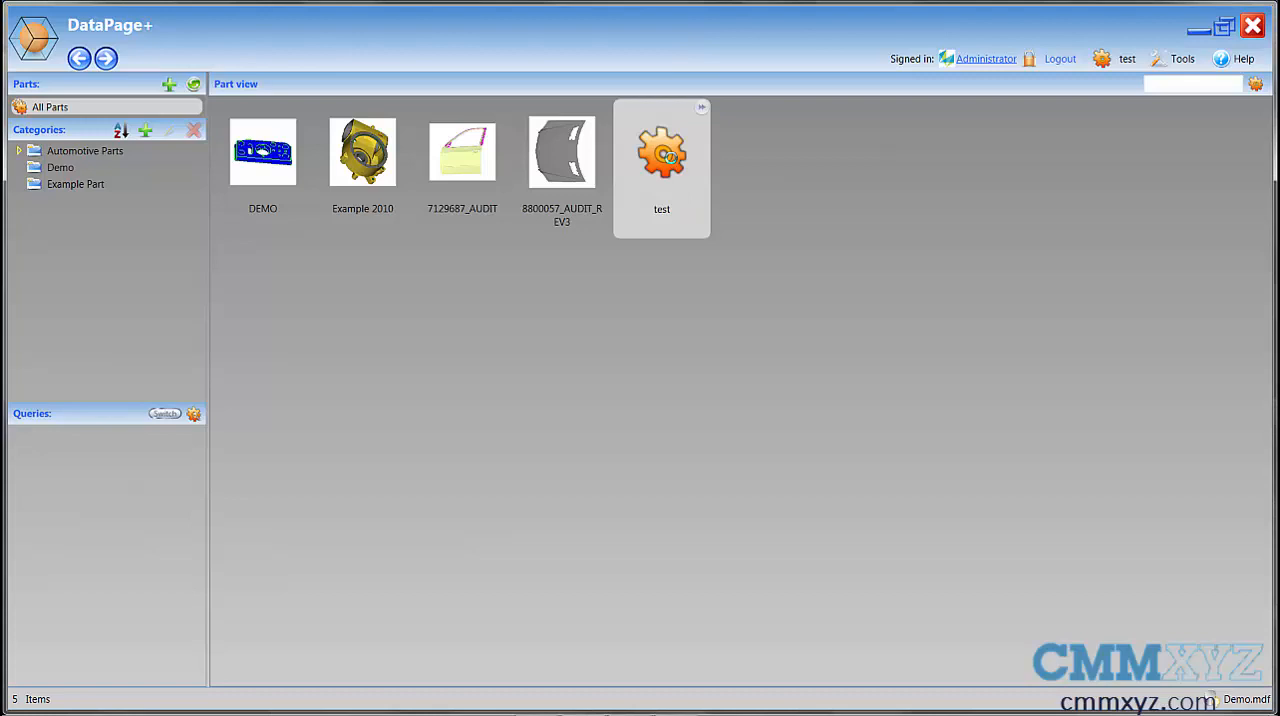
double_click(660, 152)
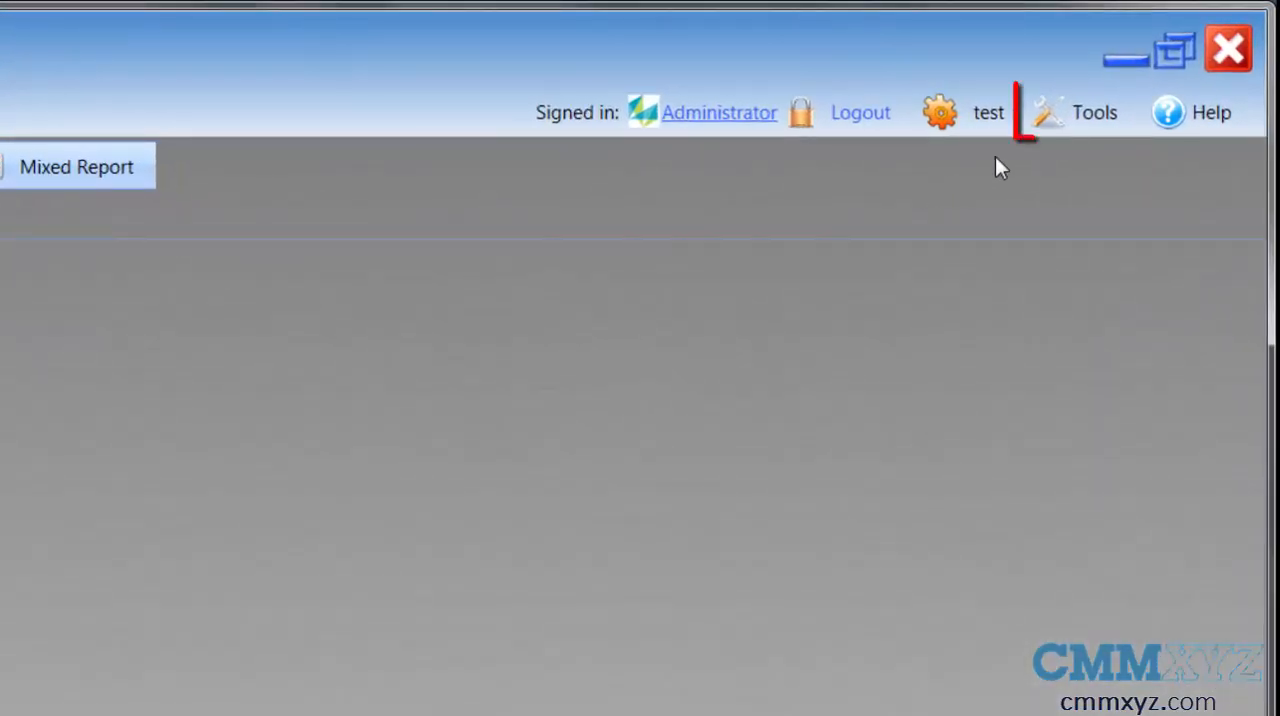
Enable CAD Report under the Visibility options (Tools > Options) and confirm with OK.
left_click(1096, 112)
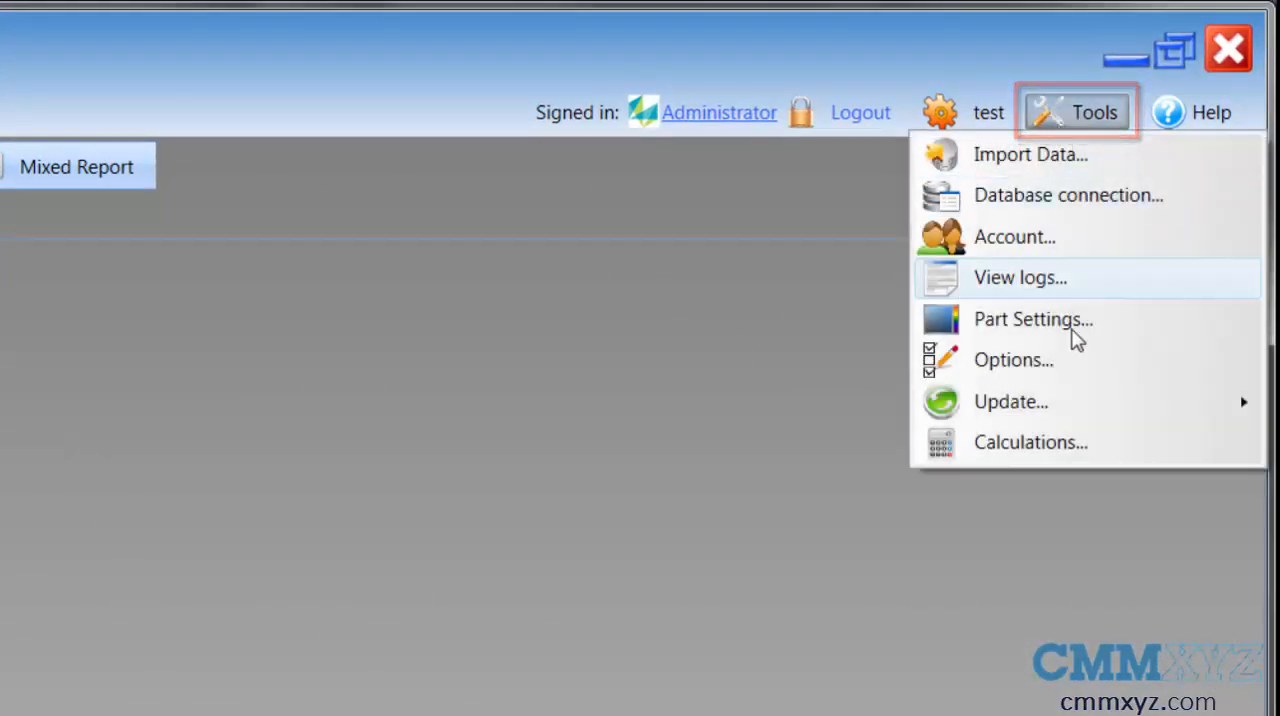
left_click(1032, 320)
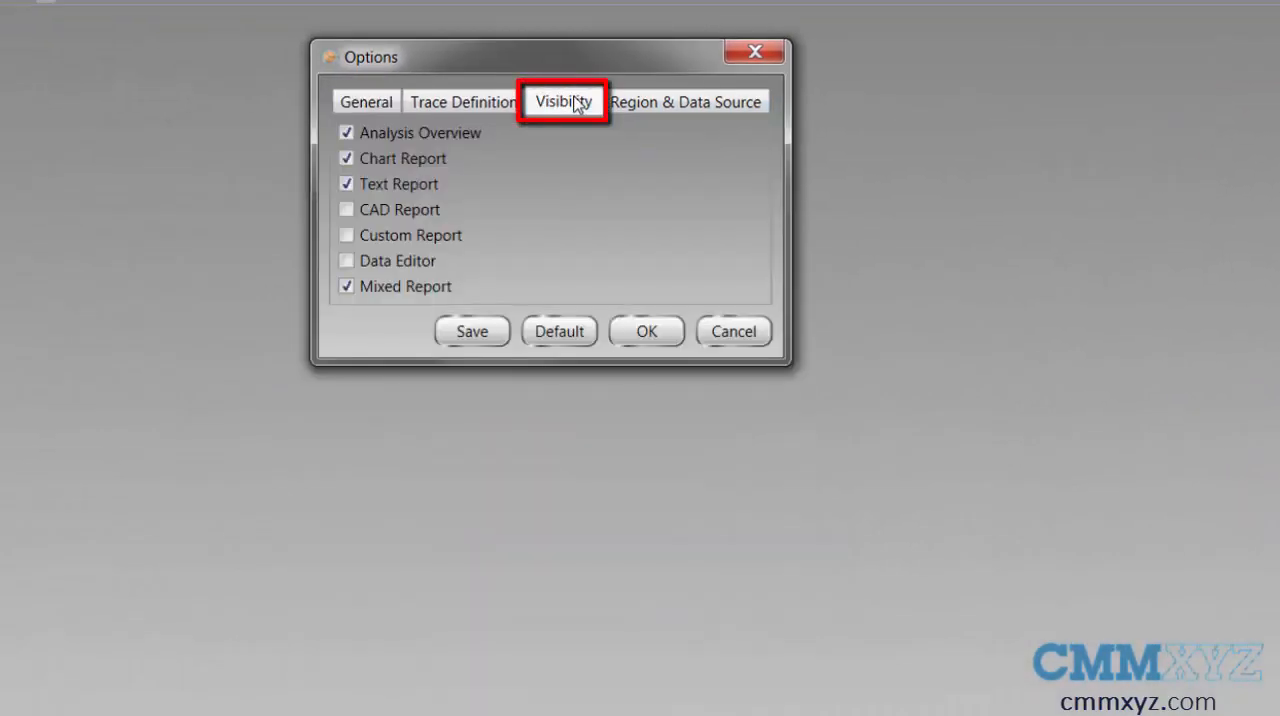
left_click(346, 208)
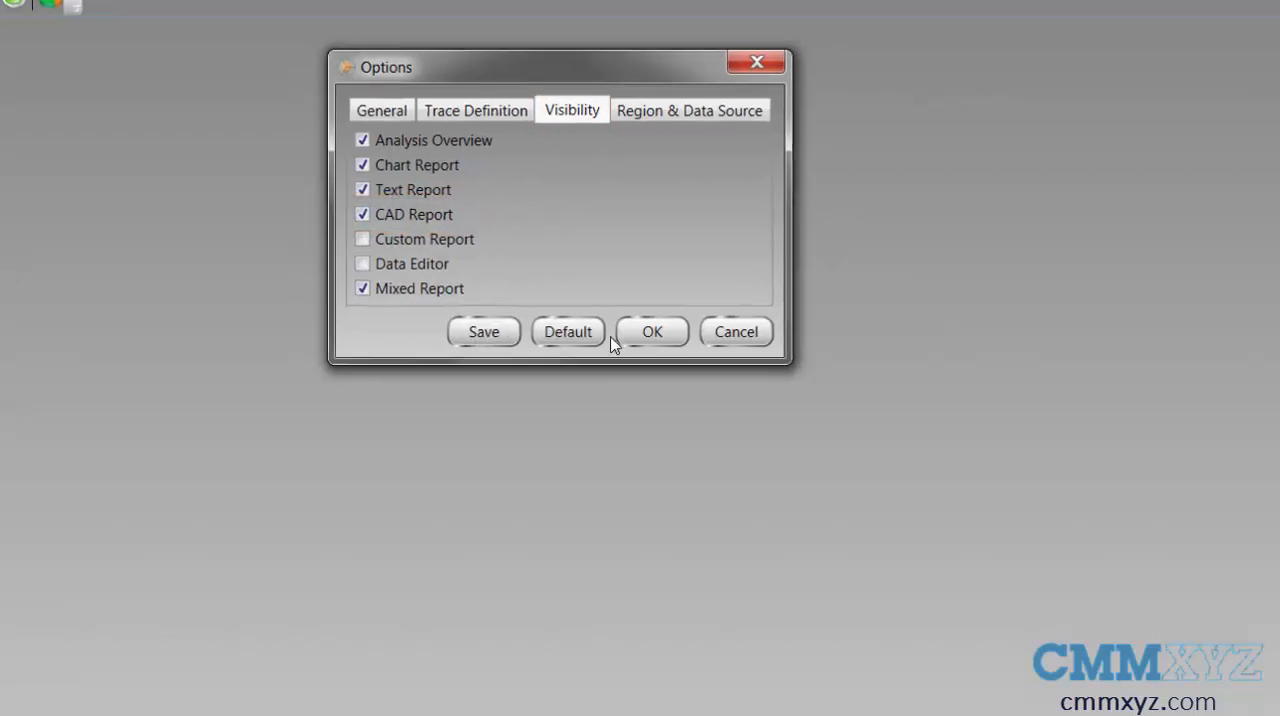
left_click(652, 332)
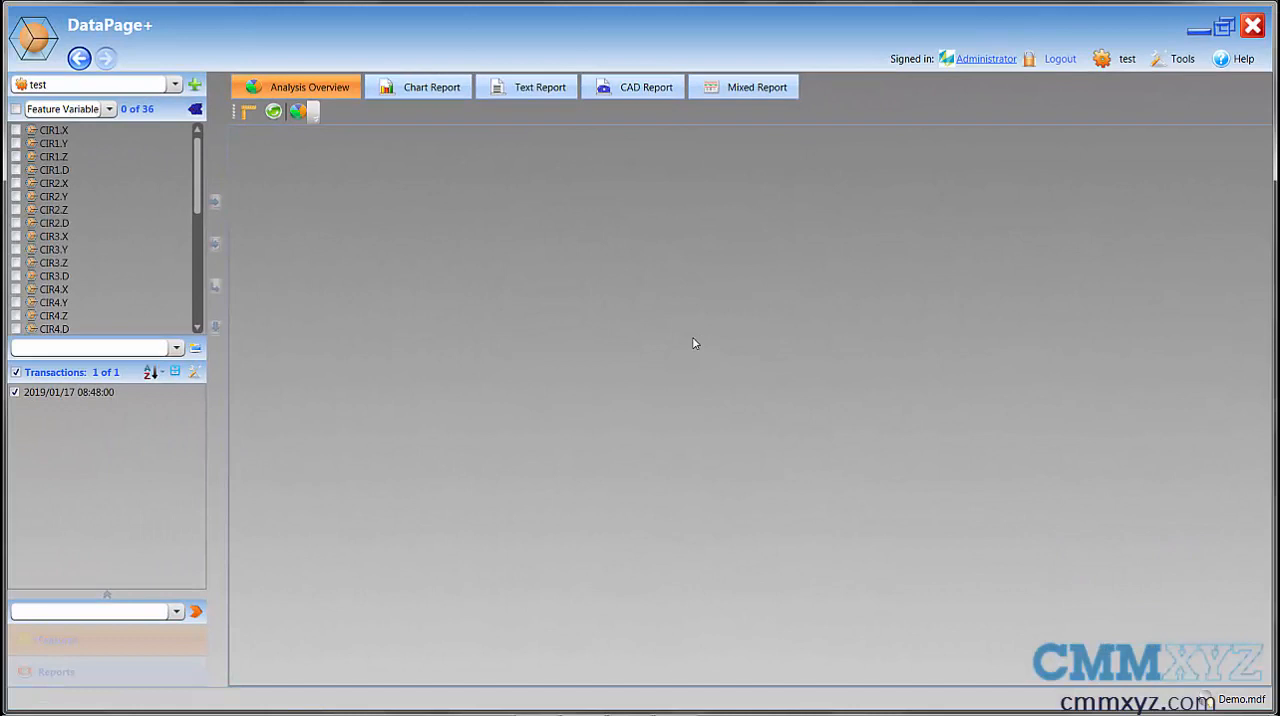
Show the CAD Report page for 'test' with its run charts for all 36 features.
left_click(632, 88)
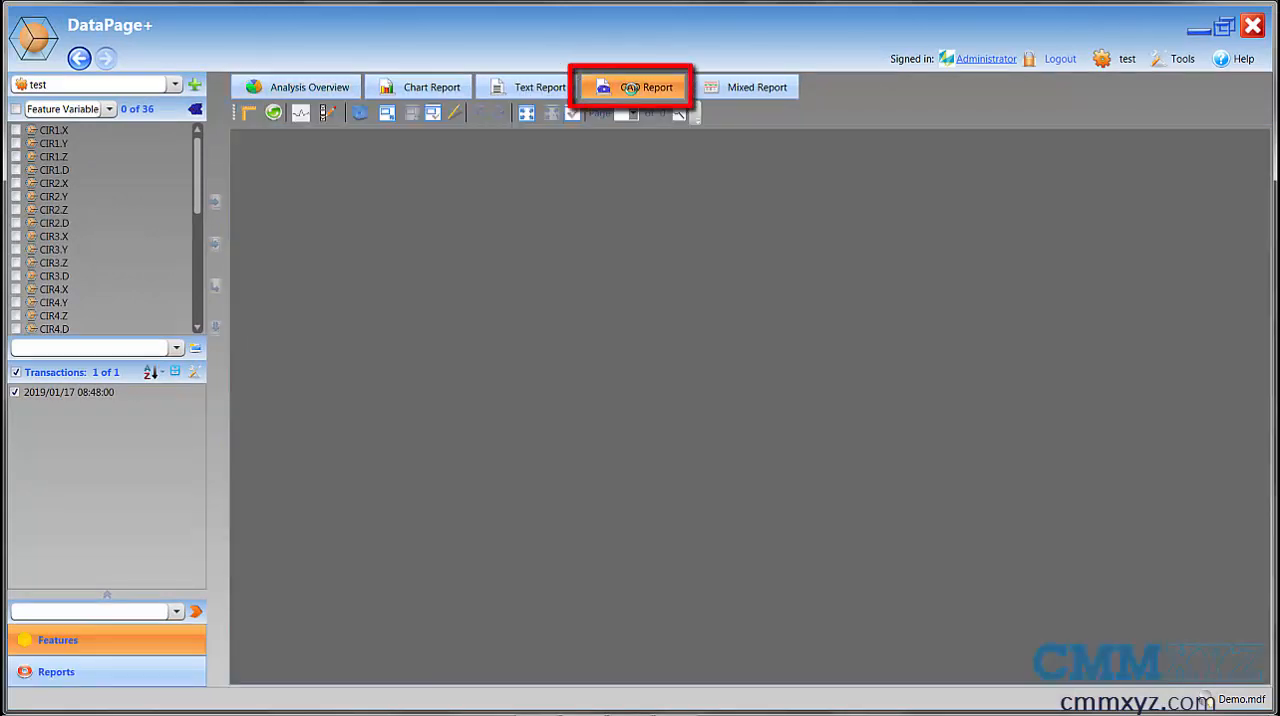
left_click(632, 88)
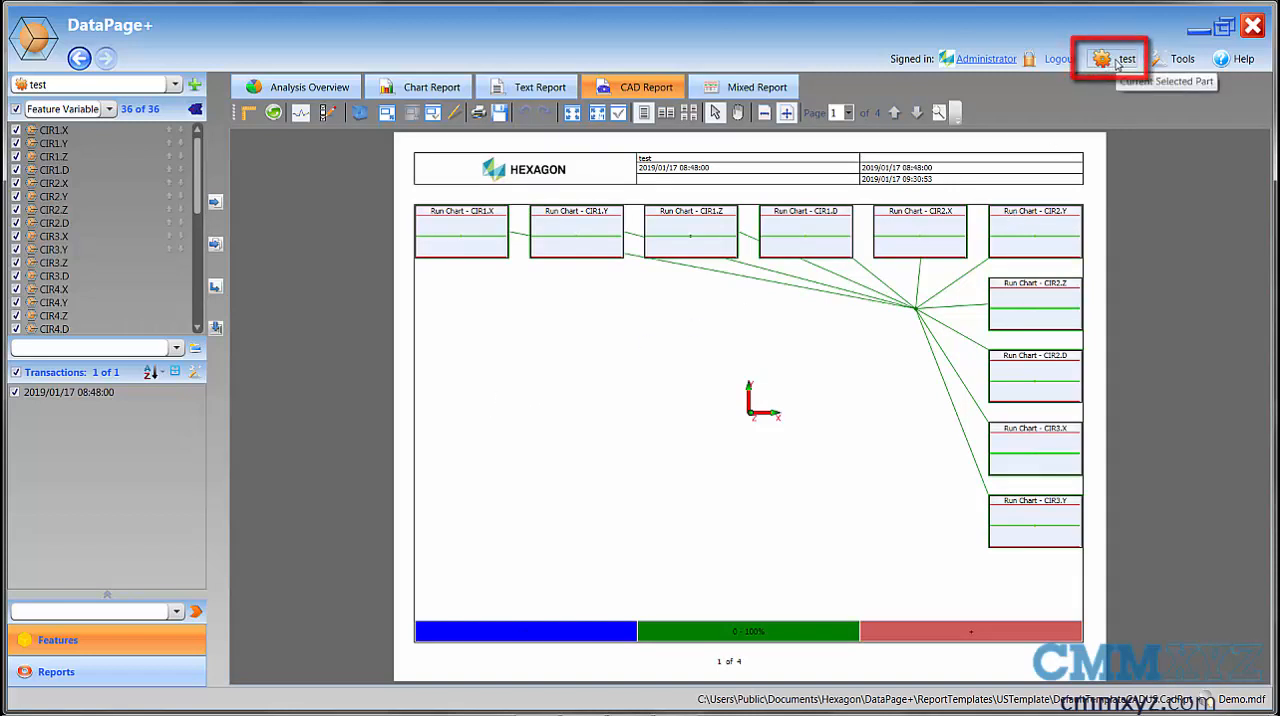
Upload test.xamlsolid as the solid CAD model for part 'test' via Upload Solid CAD Model.
left_click(1112, 58)
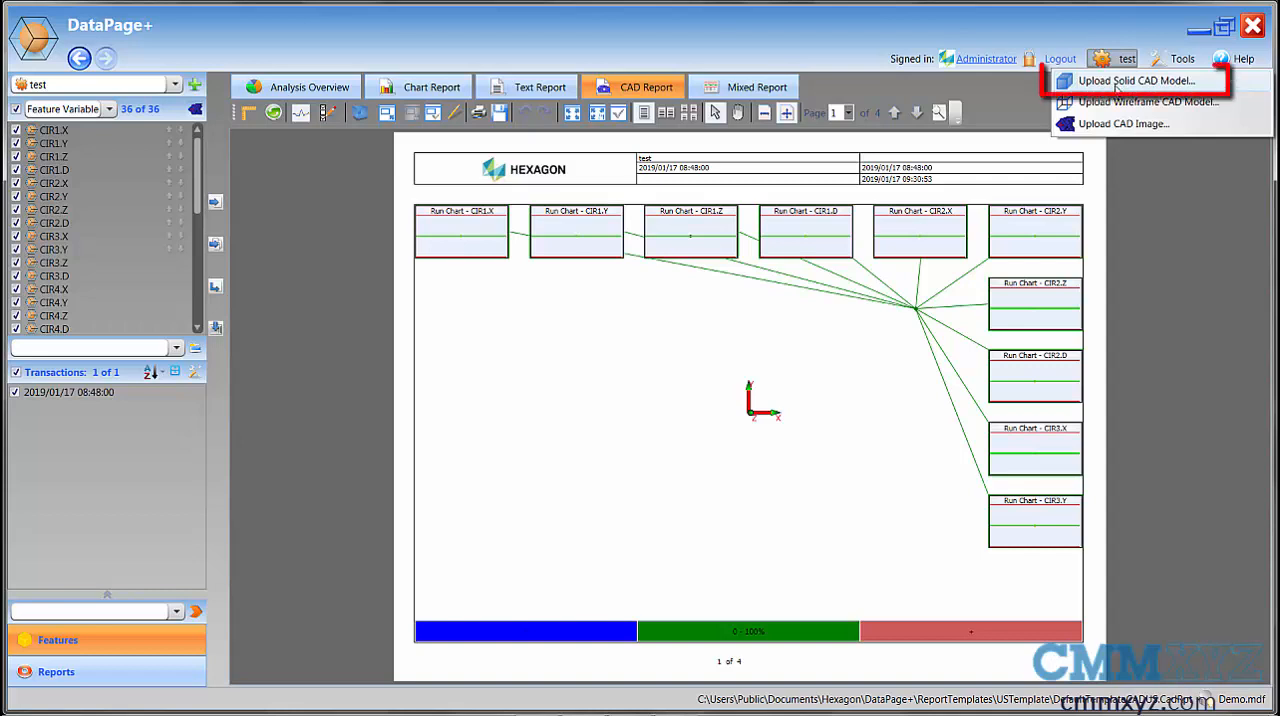
left_click(1140, 80)
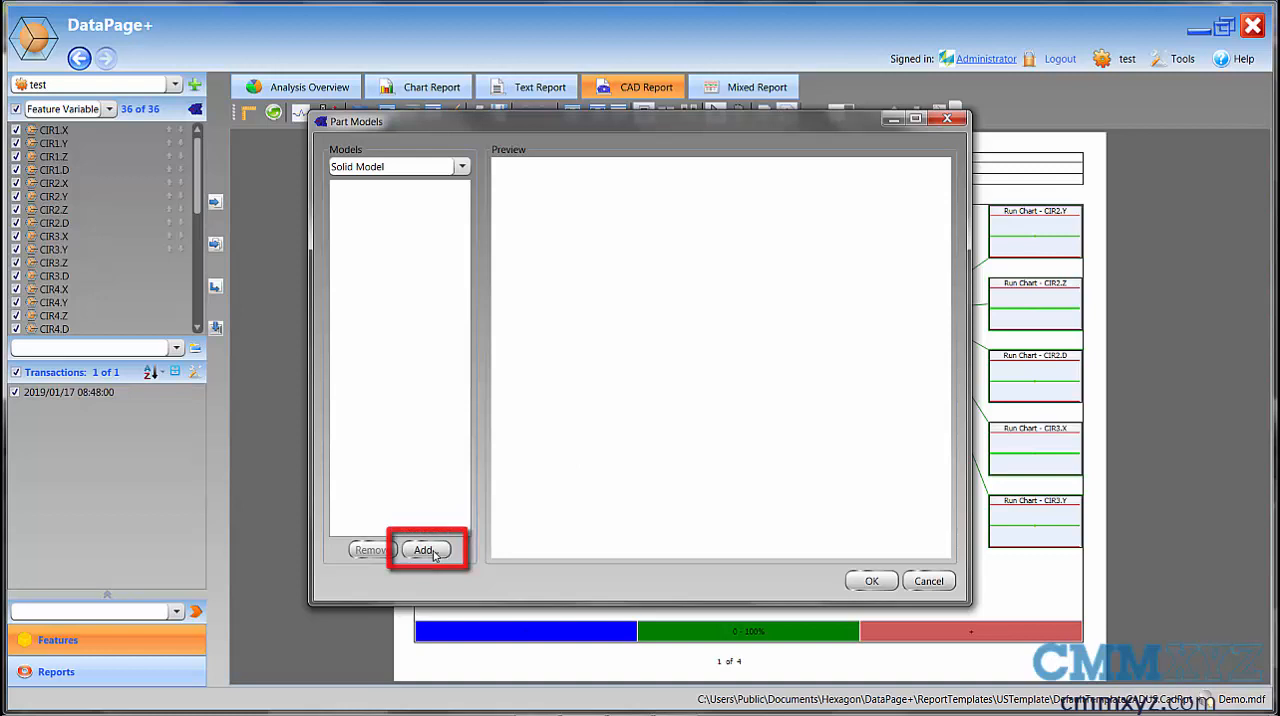
left_click(424, 548)
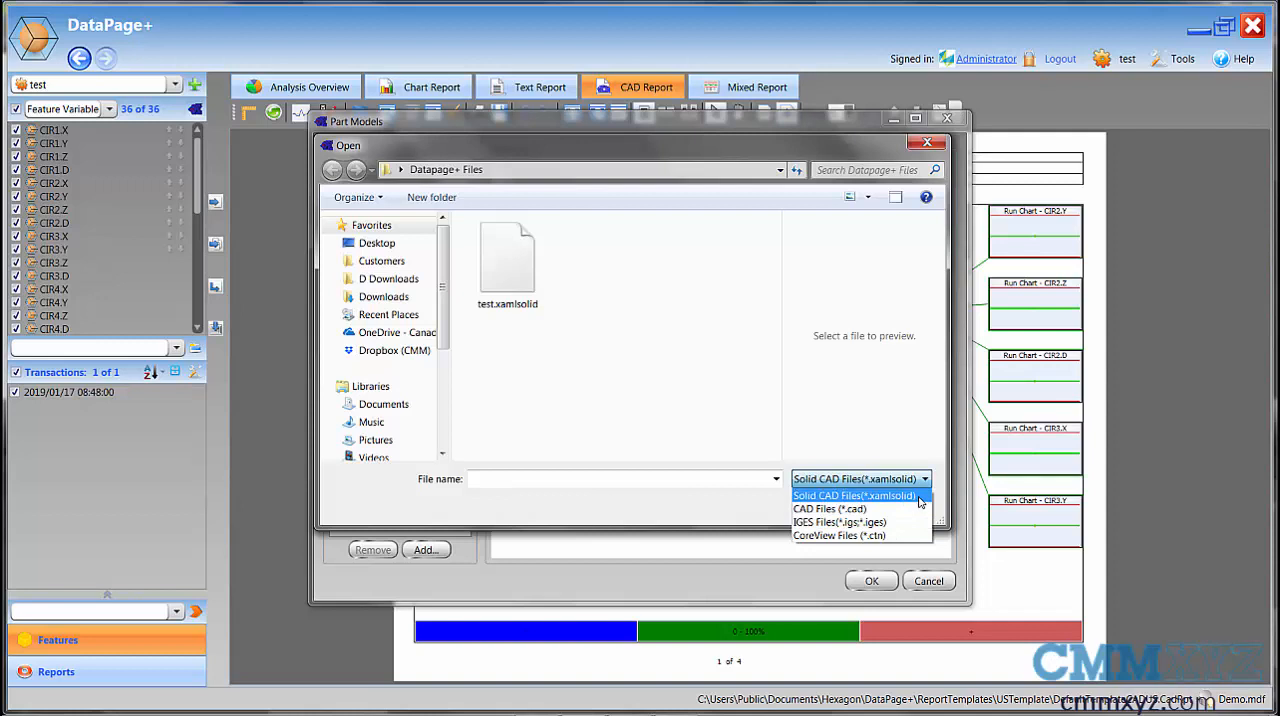
left_click(852, 496)
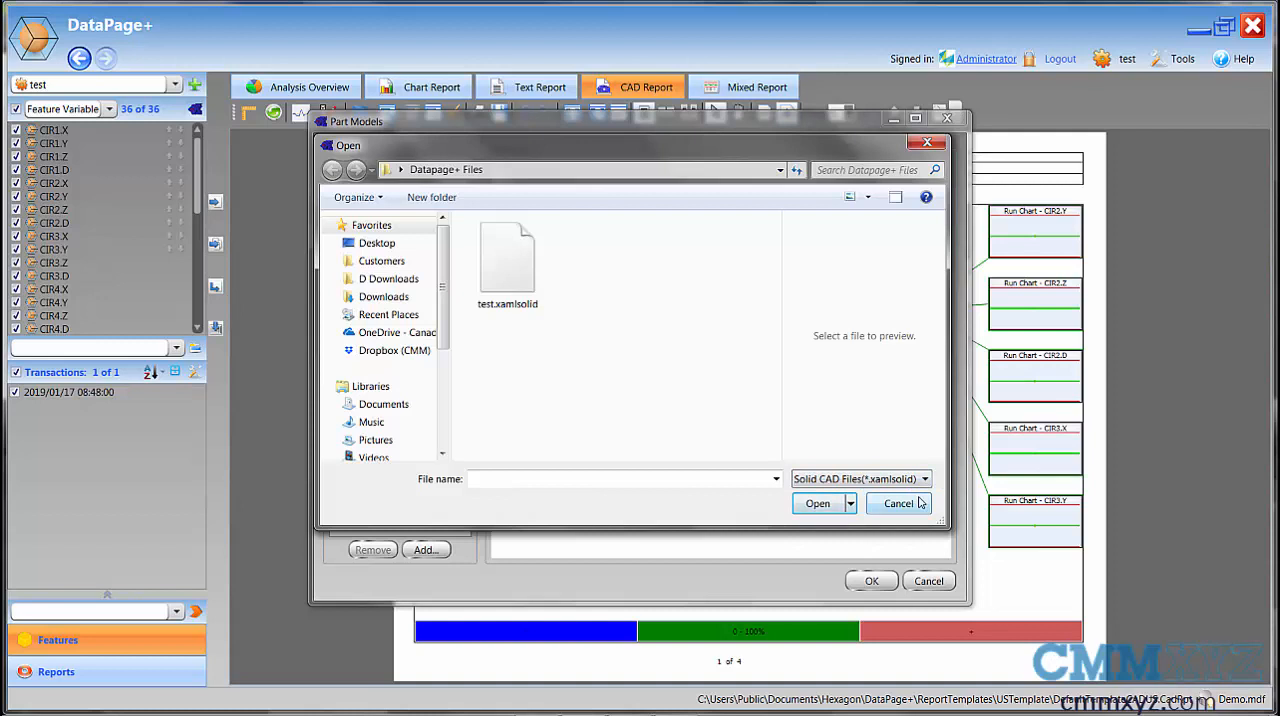
left_click(508, 256)
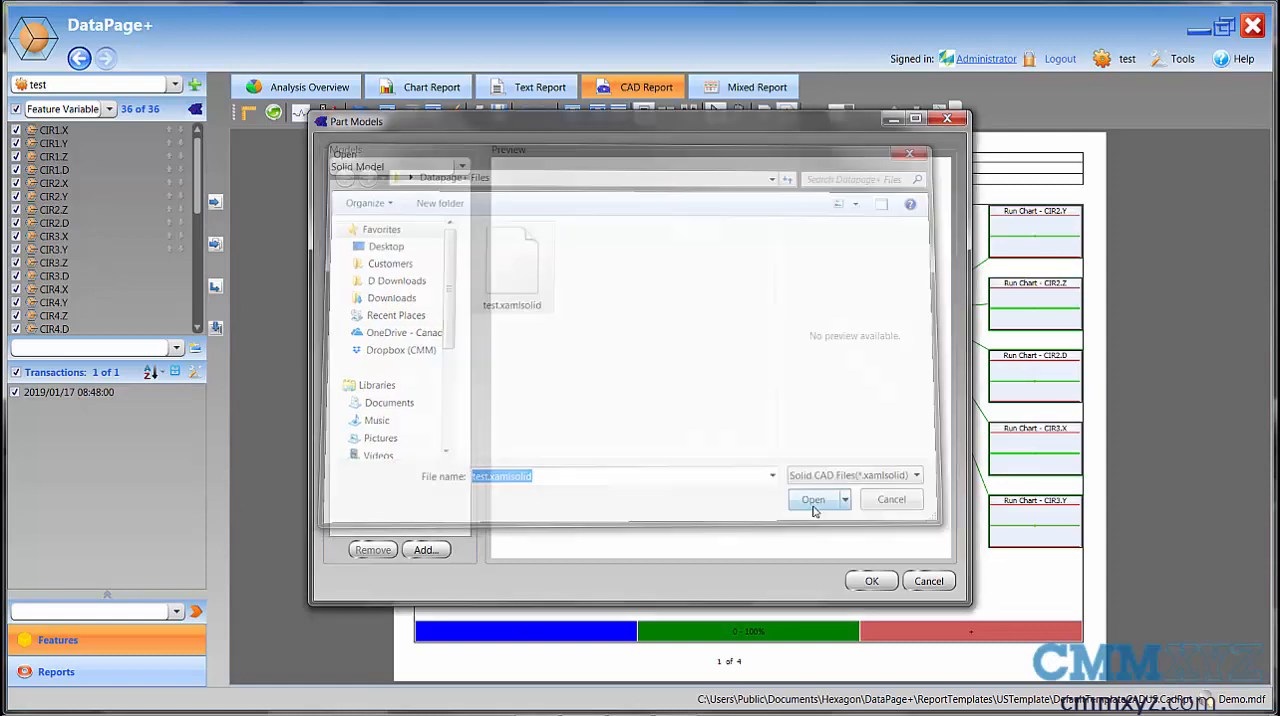
left_click(812, 500)
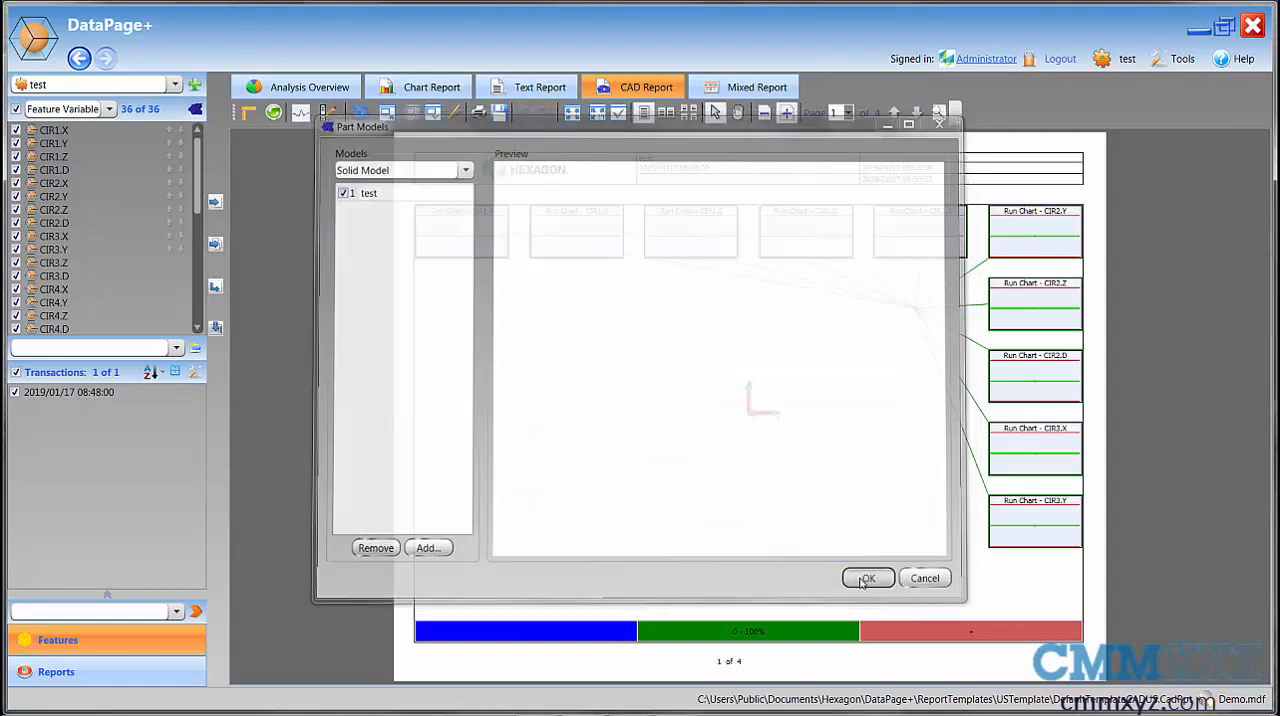
left_click(866, 578)
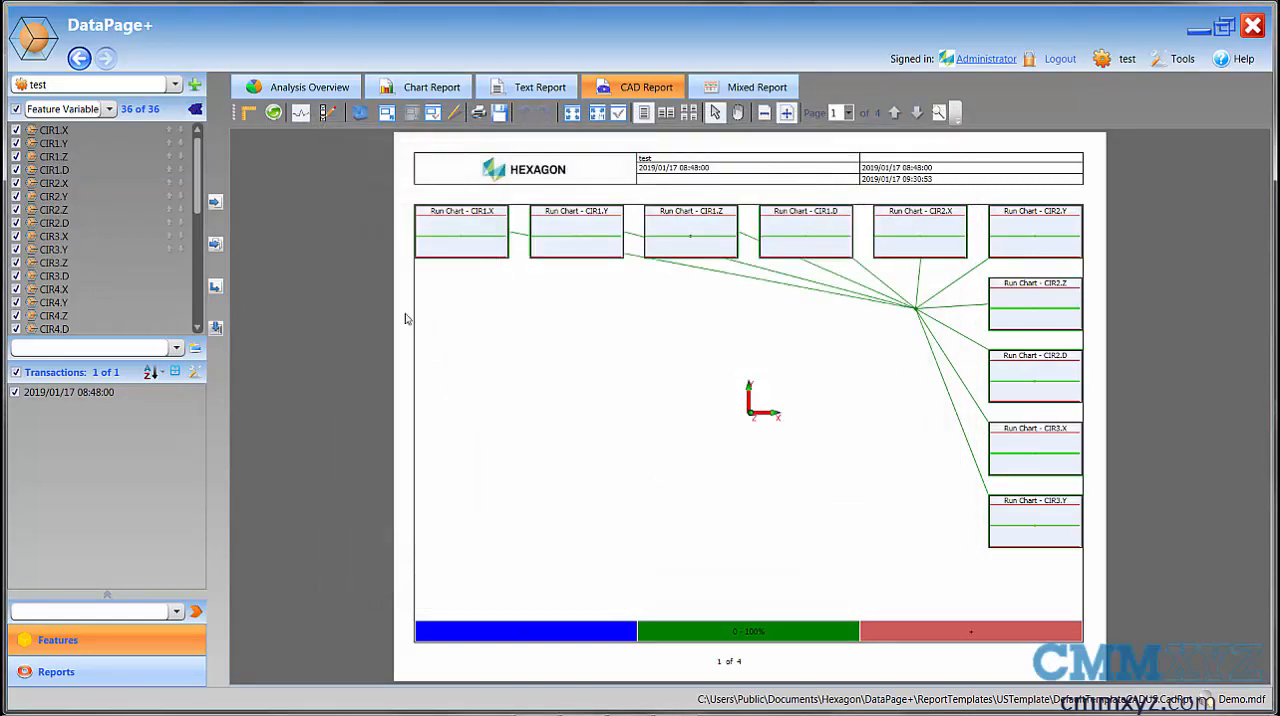
Refresh the CAD Report and render the 3D solid model with run-chart leader lines to its features.
left_click(272, 112)
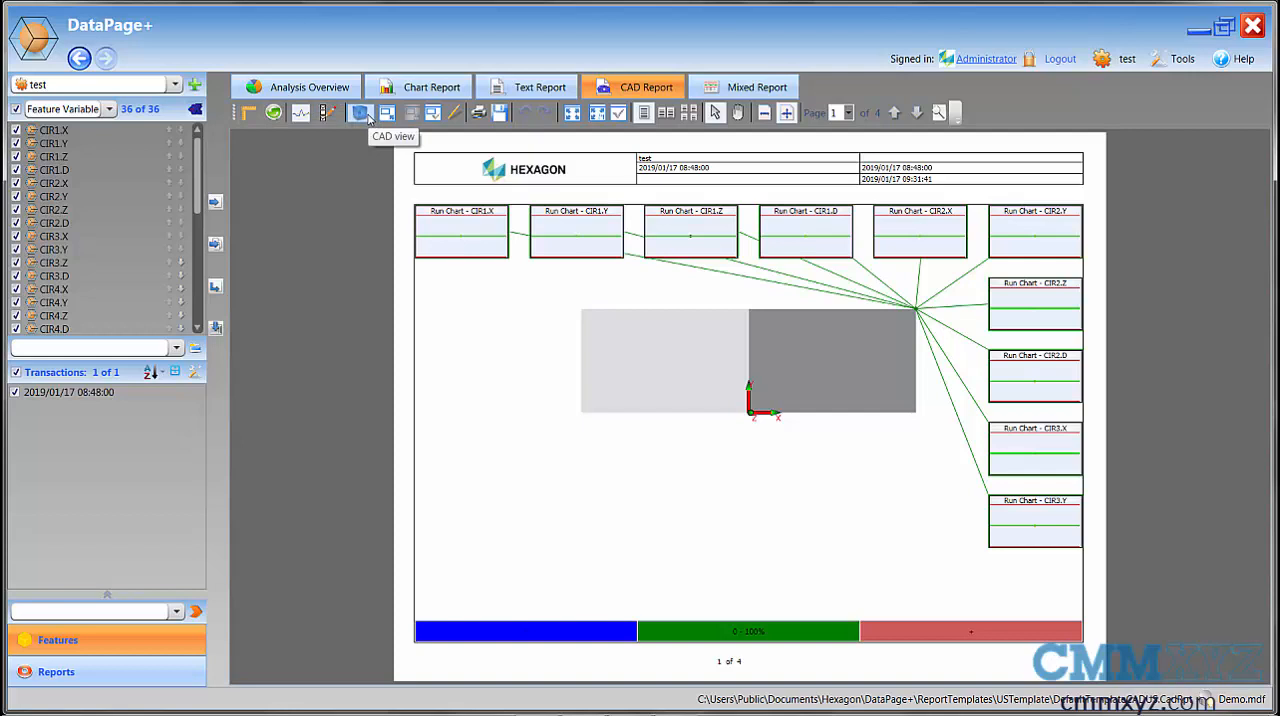
left_click(360, 112)
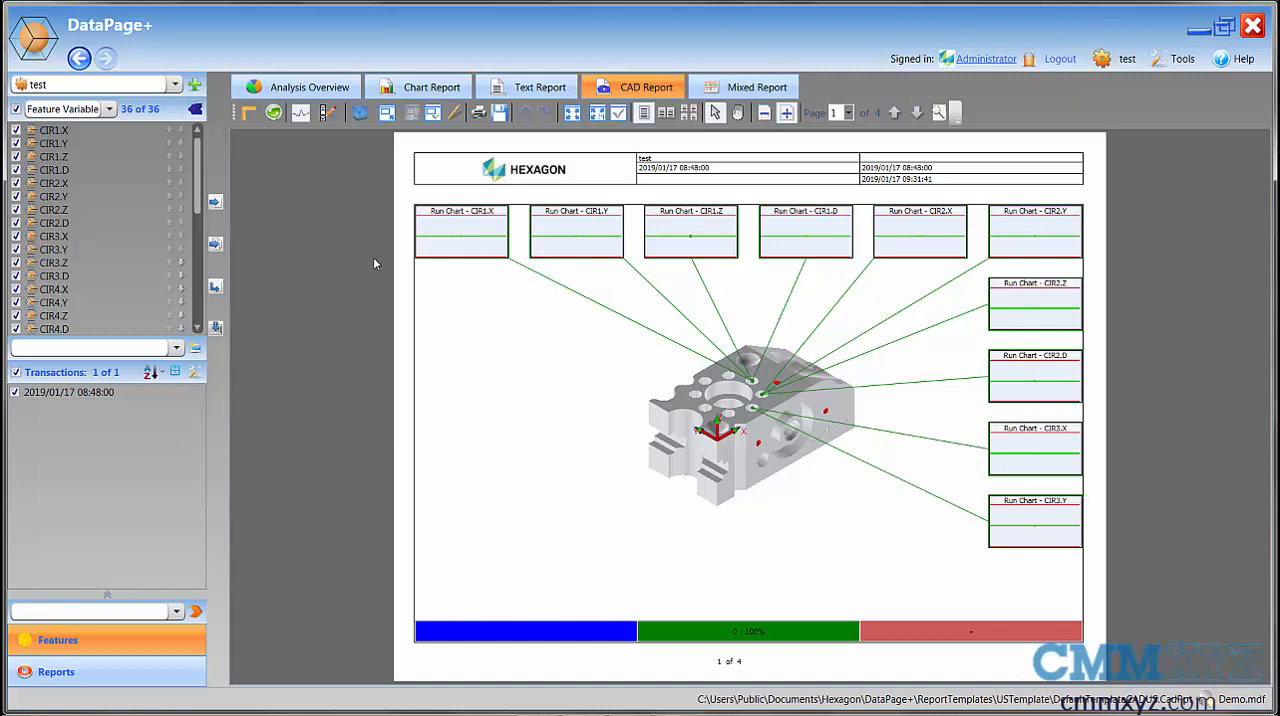
mouse_move(100, 84)
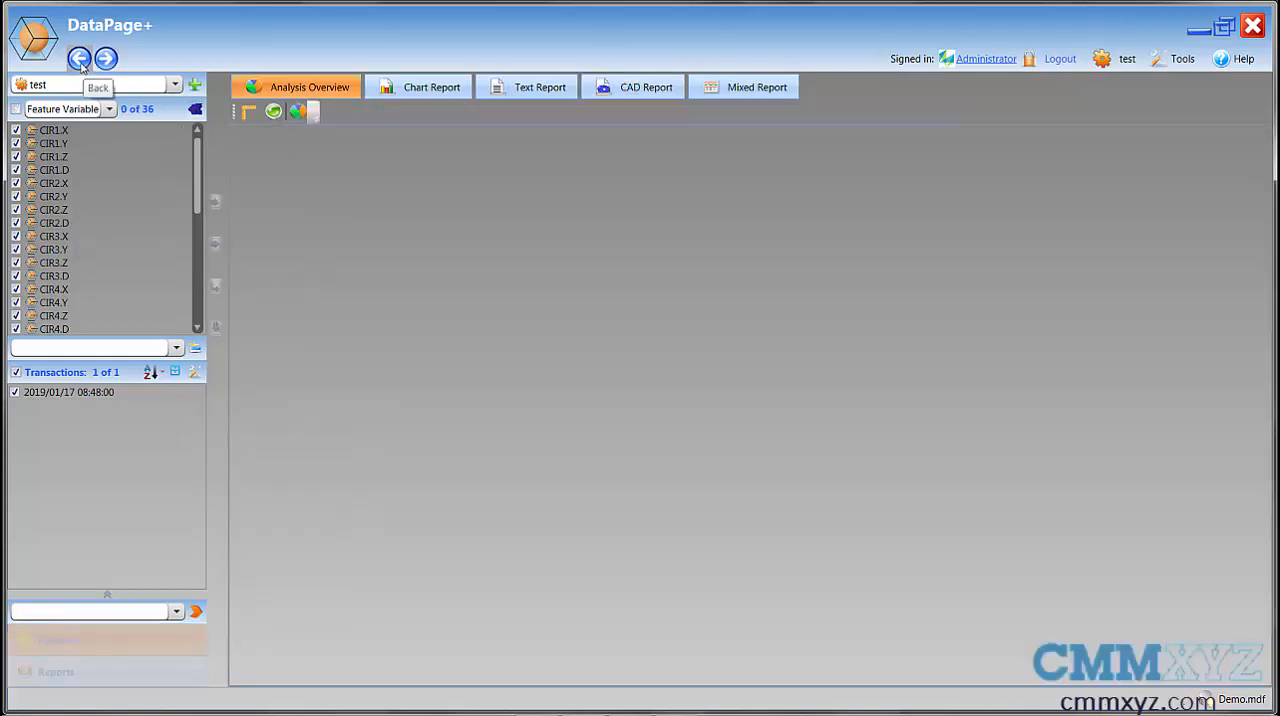
Return to the DataPage+ part library listing DEMO, Example 2010, the audit parts and test.
left_click(80, 58)
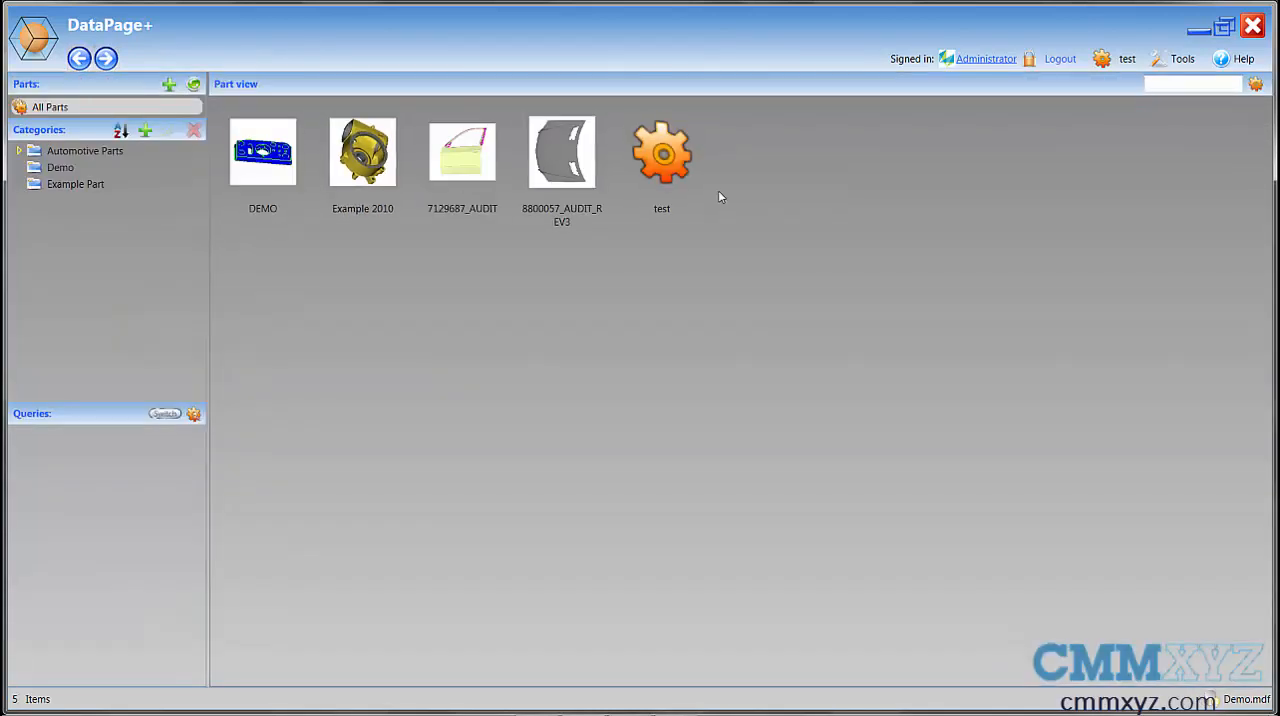
mouse_move(662, 160)
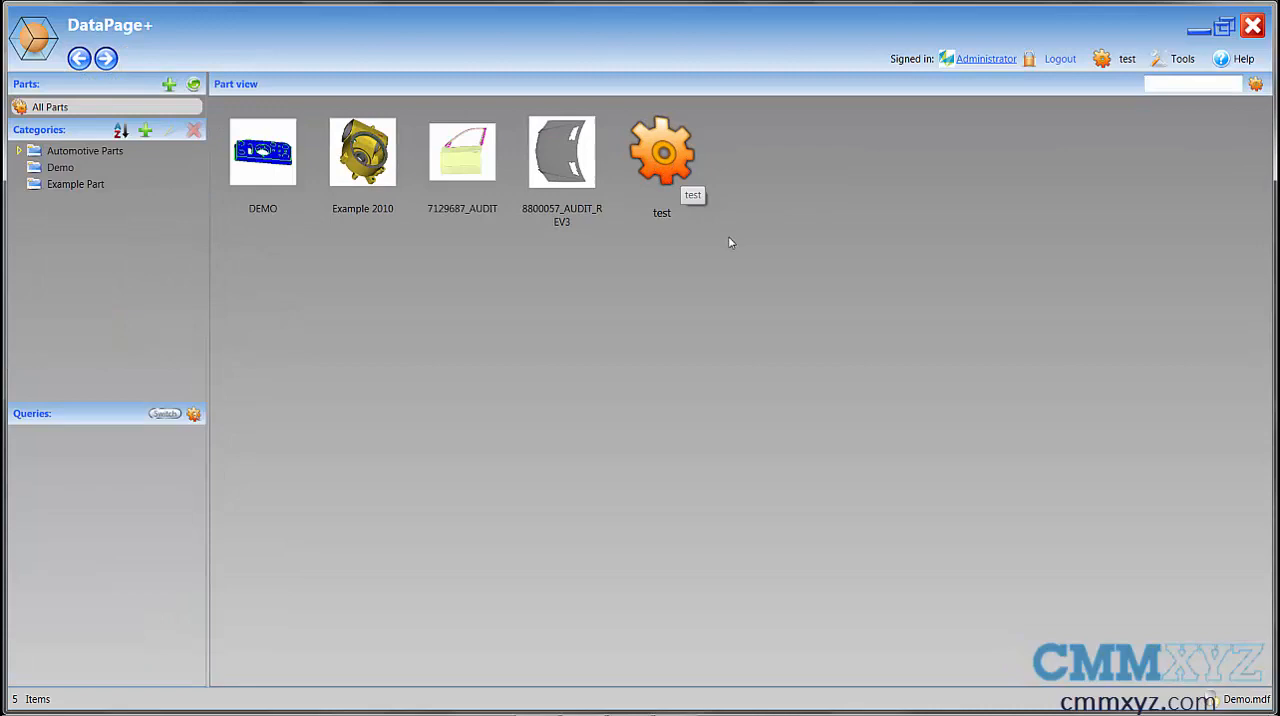
mouse_move(772, 296)
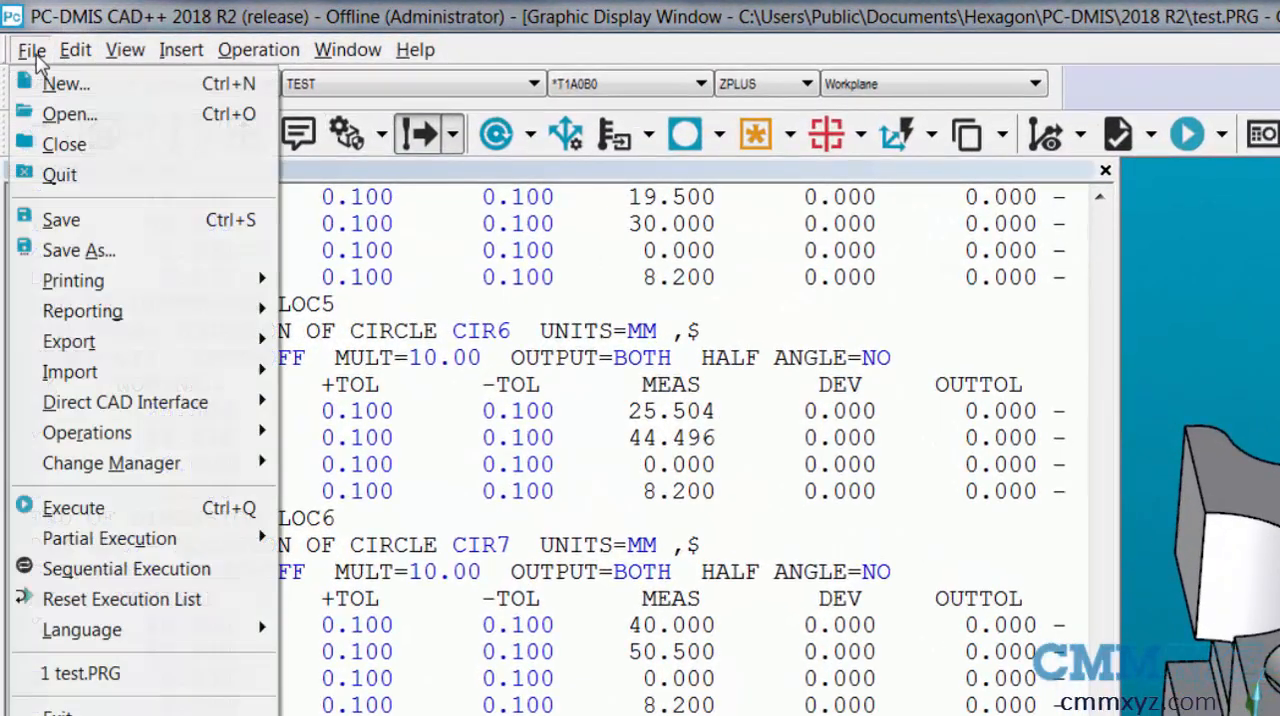
Export the test part's CAD as a XAML Solid file into the Datapage+ Files folder.
left_click(68, 340)
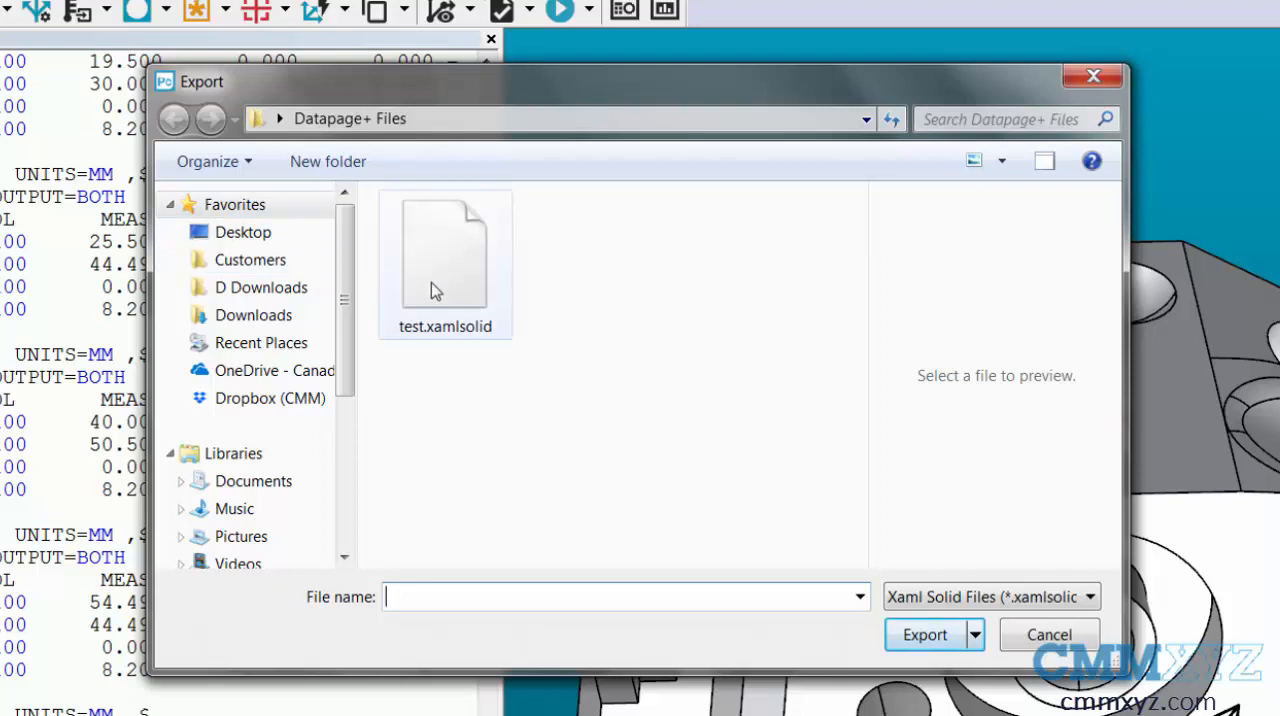
type("te")
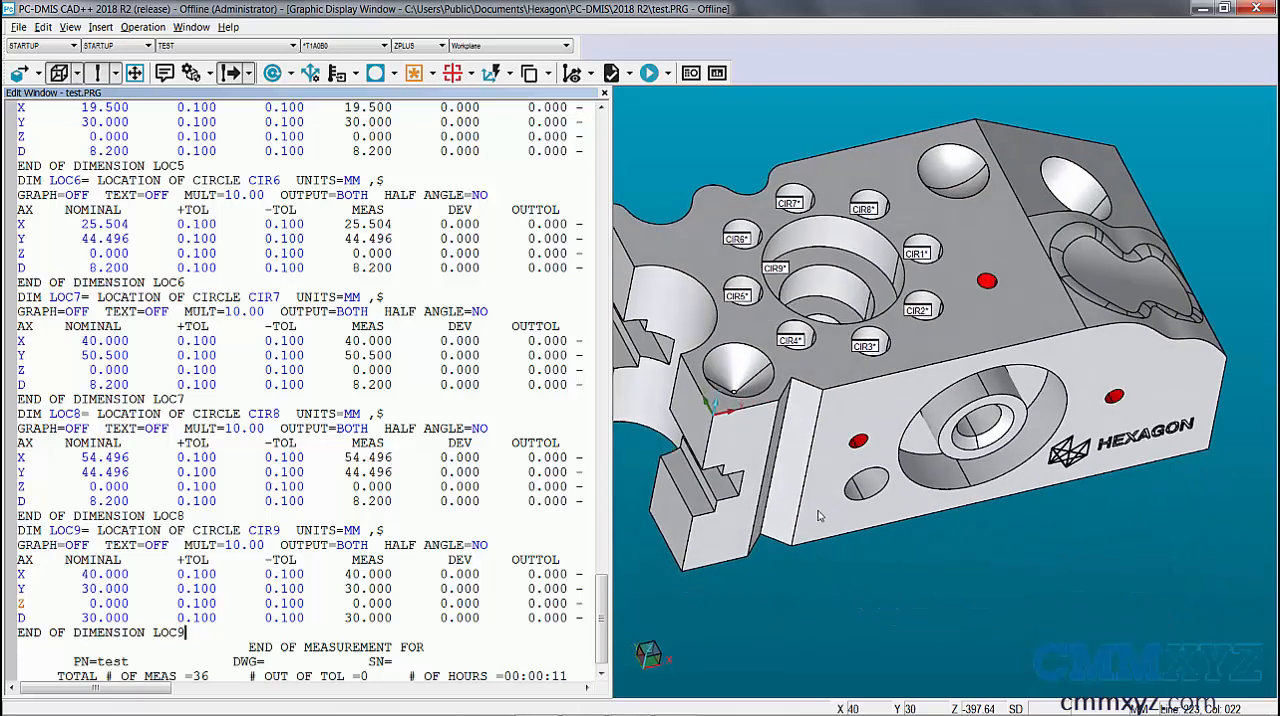
Rotate the solid model in the Graphic Display Window to a good angle for a screenshot.
left_click_drag(820, 516, 952, 452)
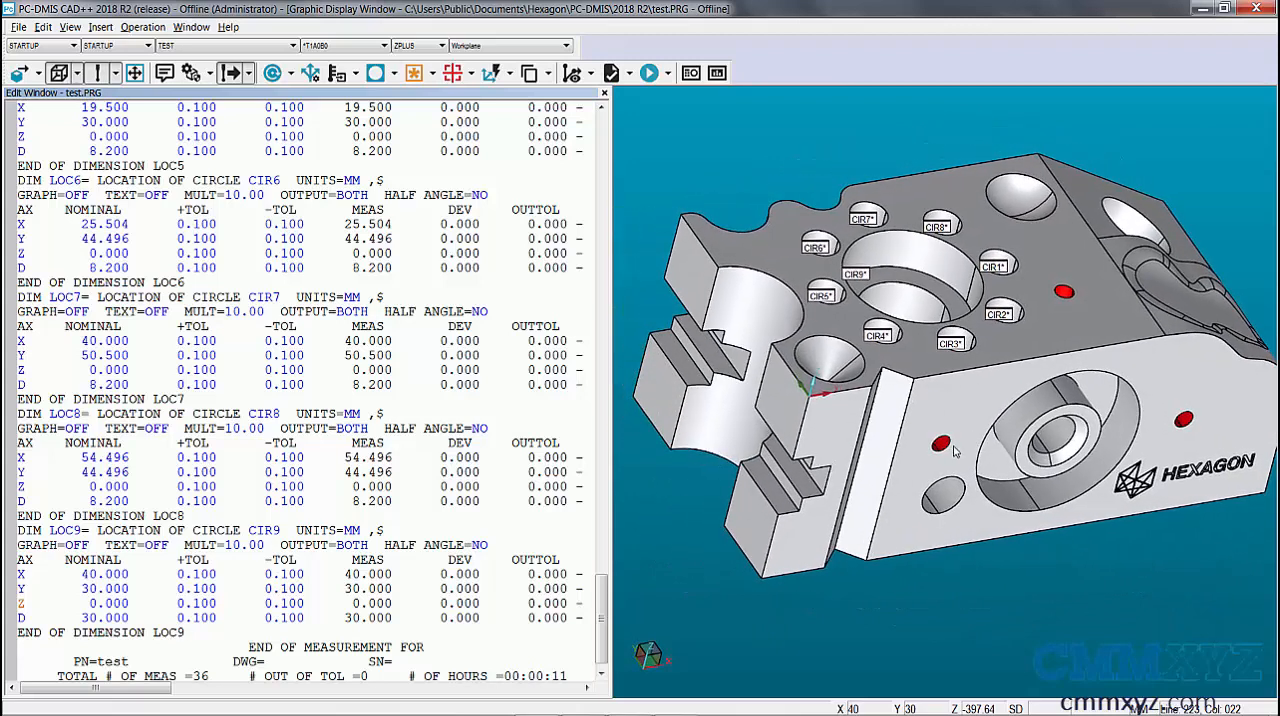
left_click_drag(950, 450, 924, 450)
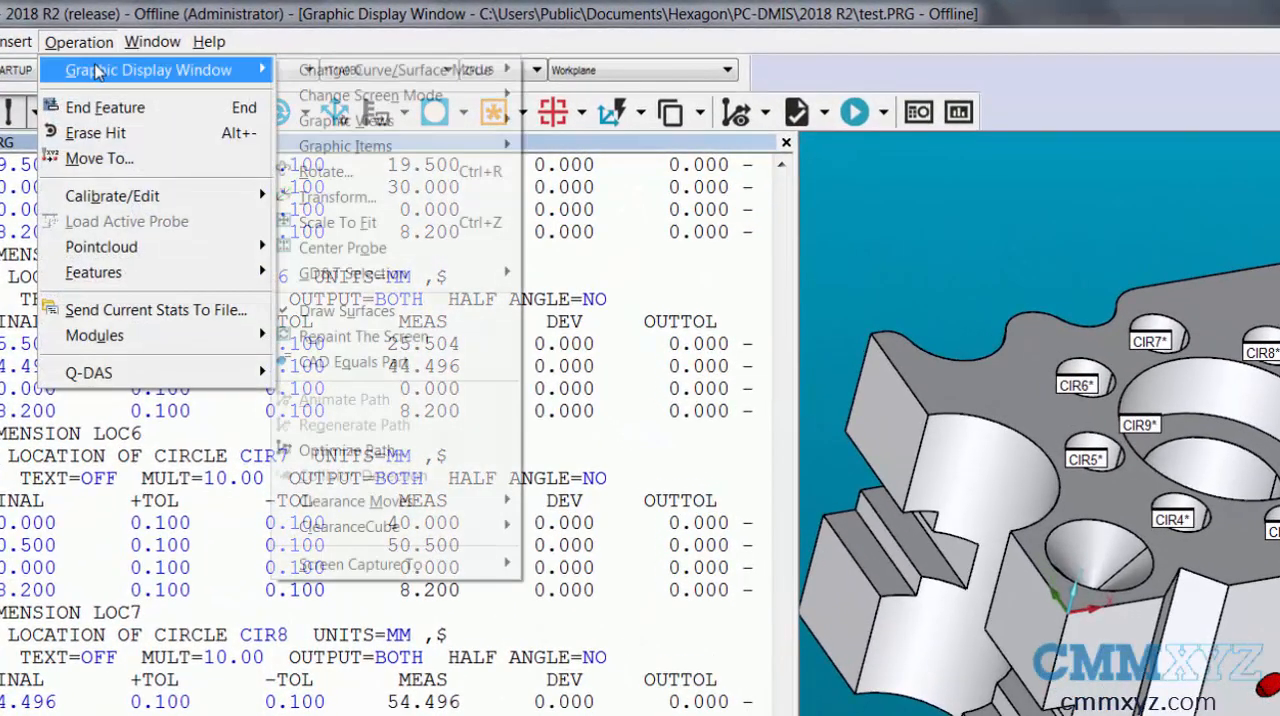
mouse_move(396, 526)
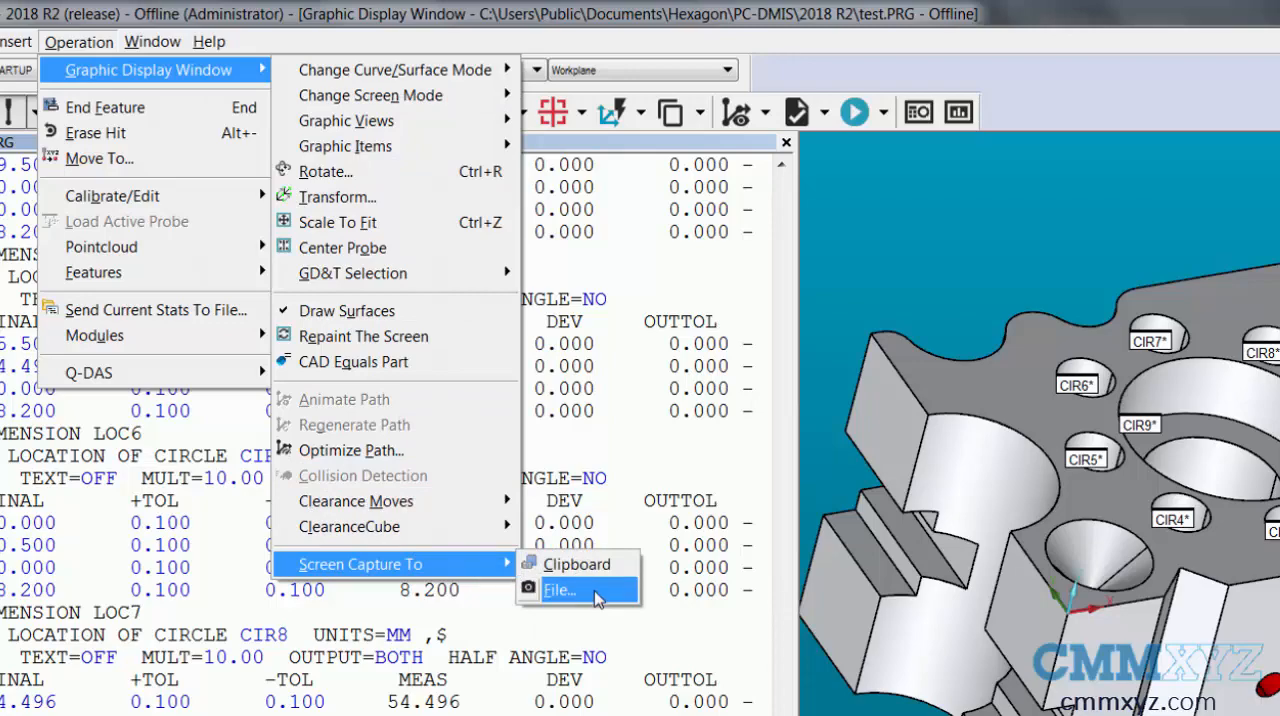
Capture the graphics view to the bitmap 'test image' in the Datapage+ Files folder.
left_click(560, 590)
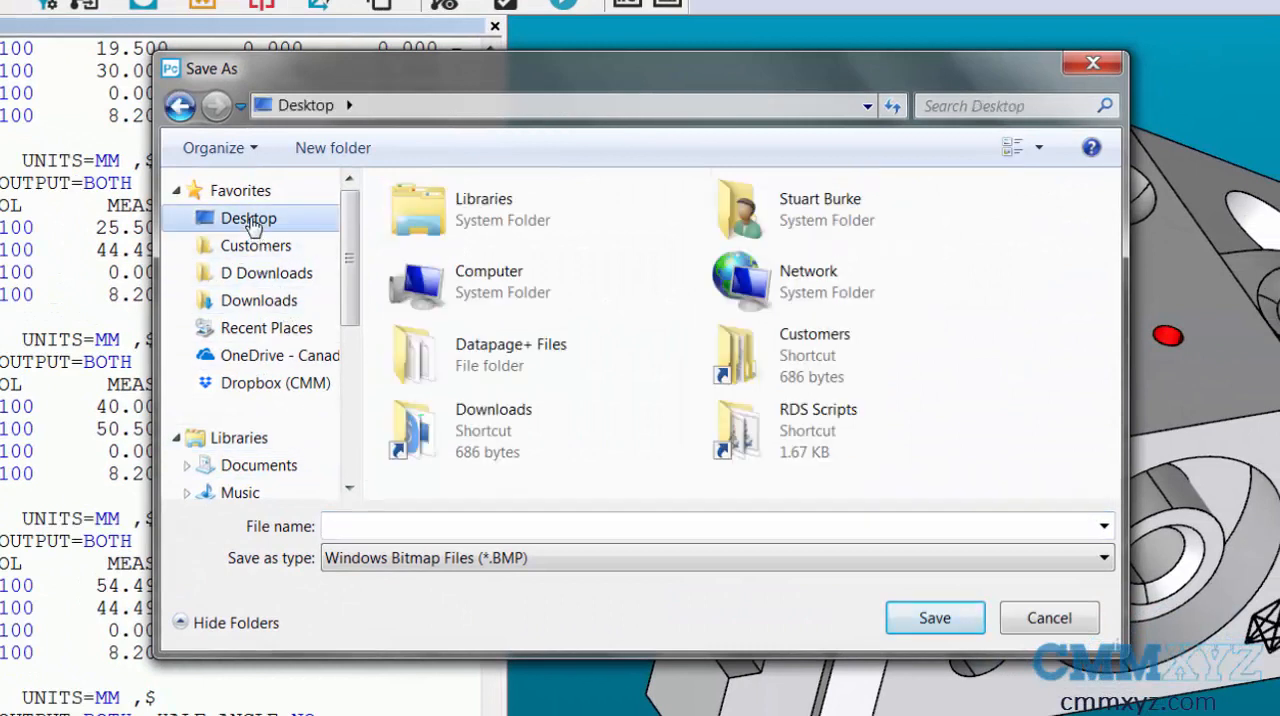
double_click(512, 354)
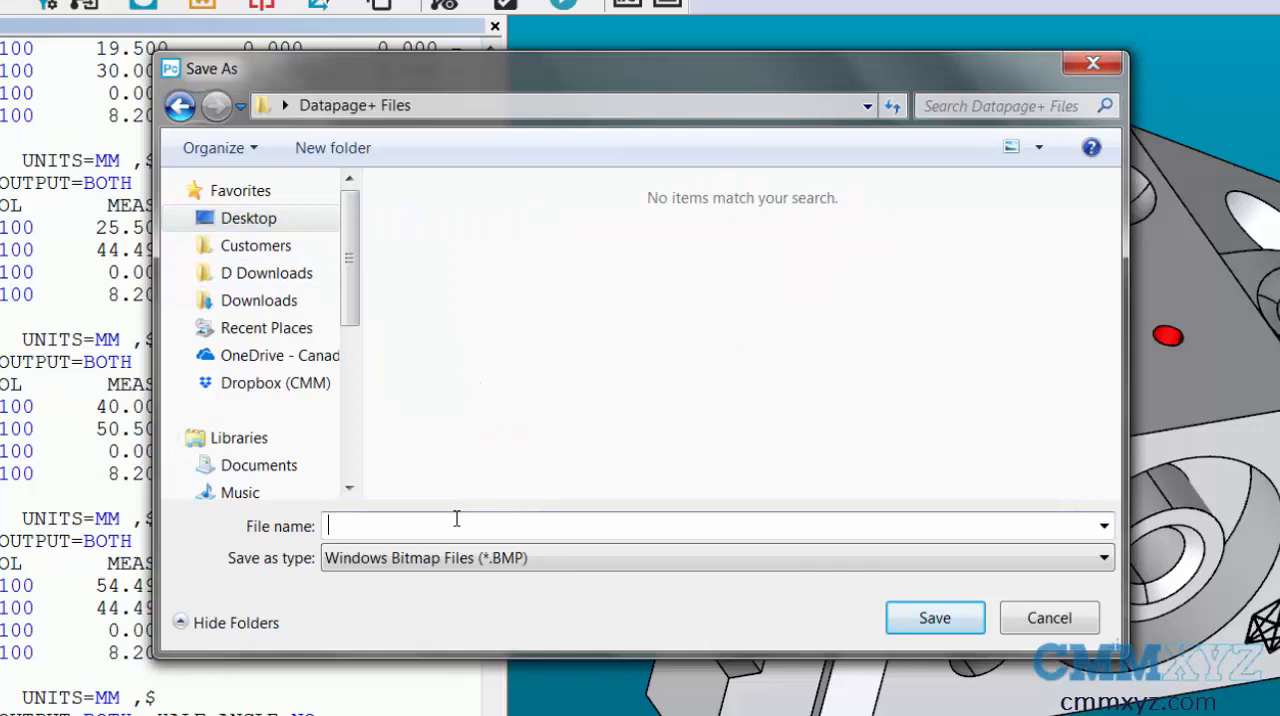
type("test image")
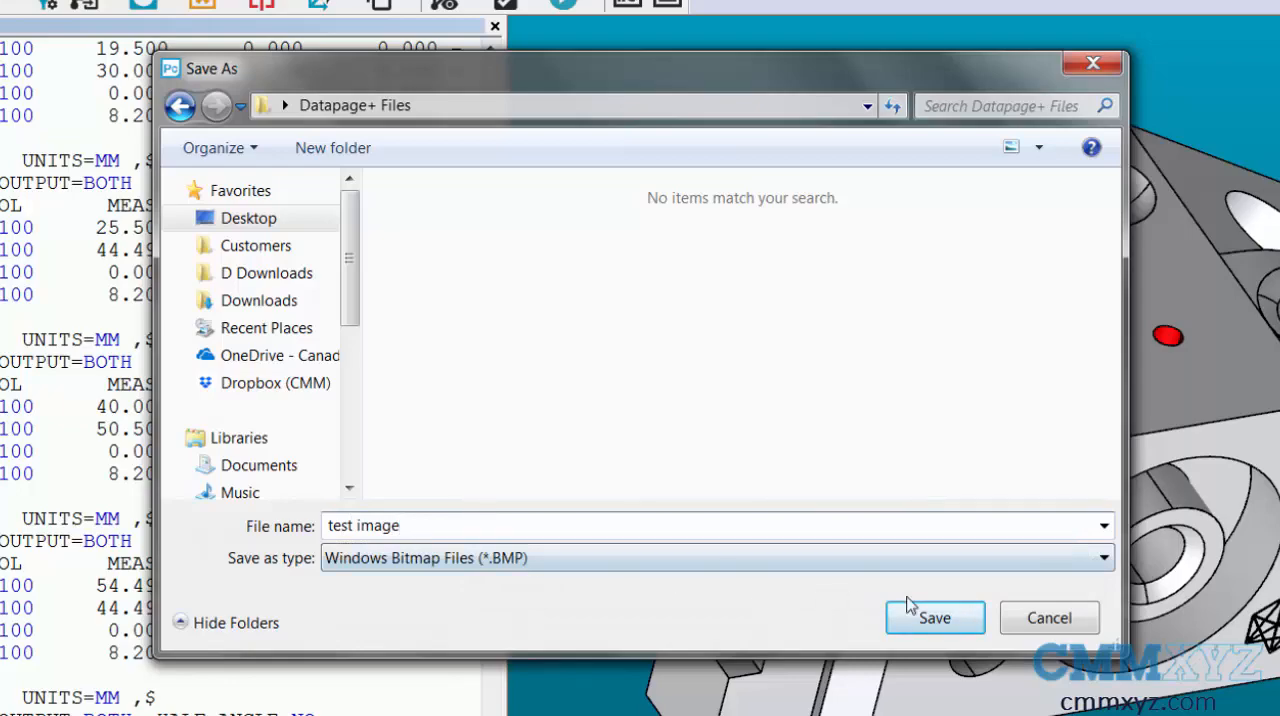
left_click(934, 616)
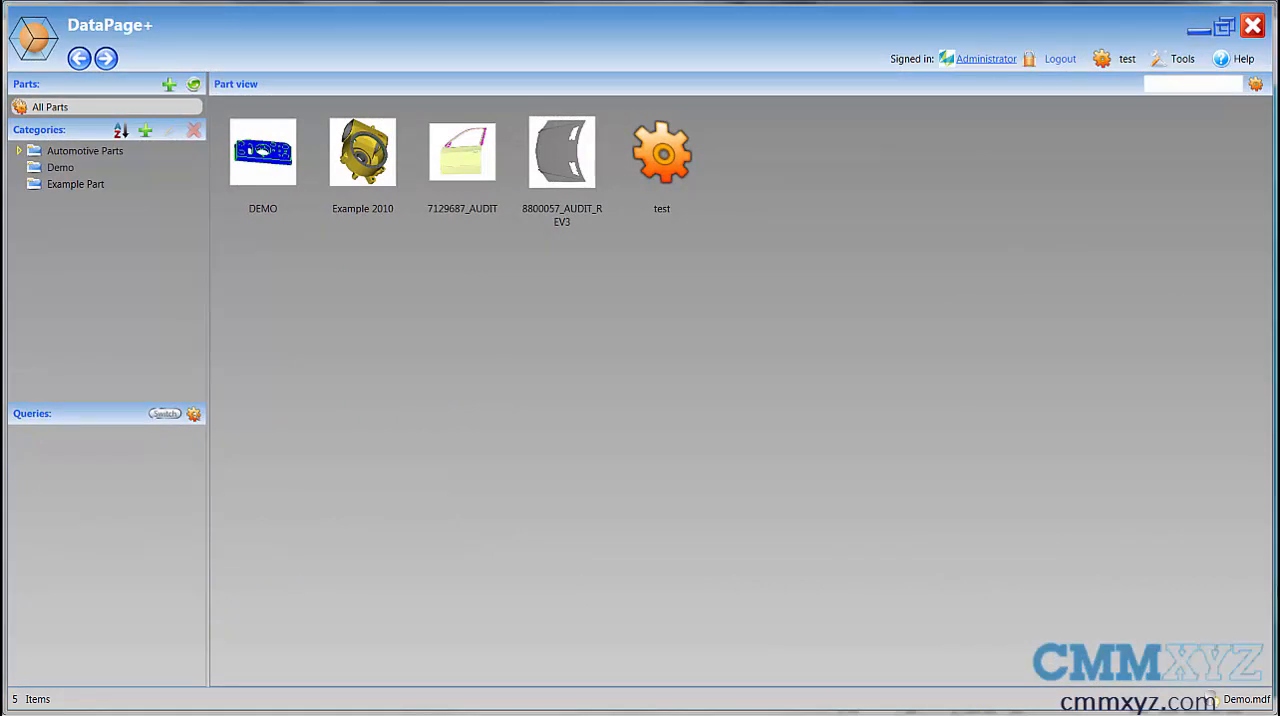
mouse_move(906, 350)
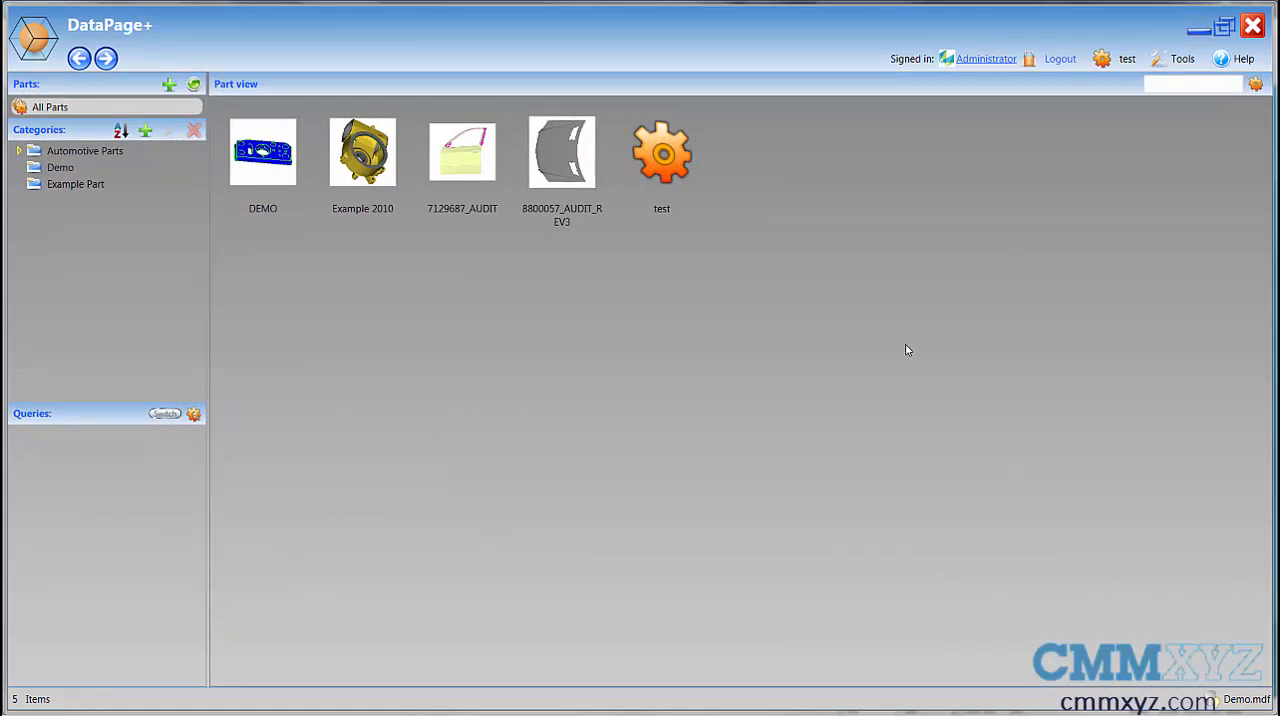
mouse_move(660, 160)
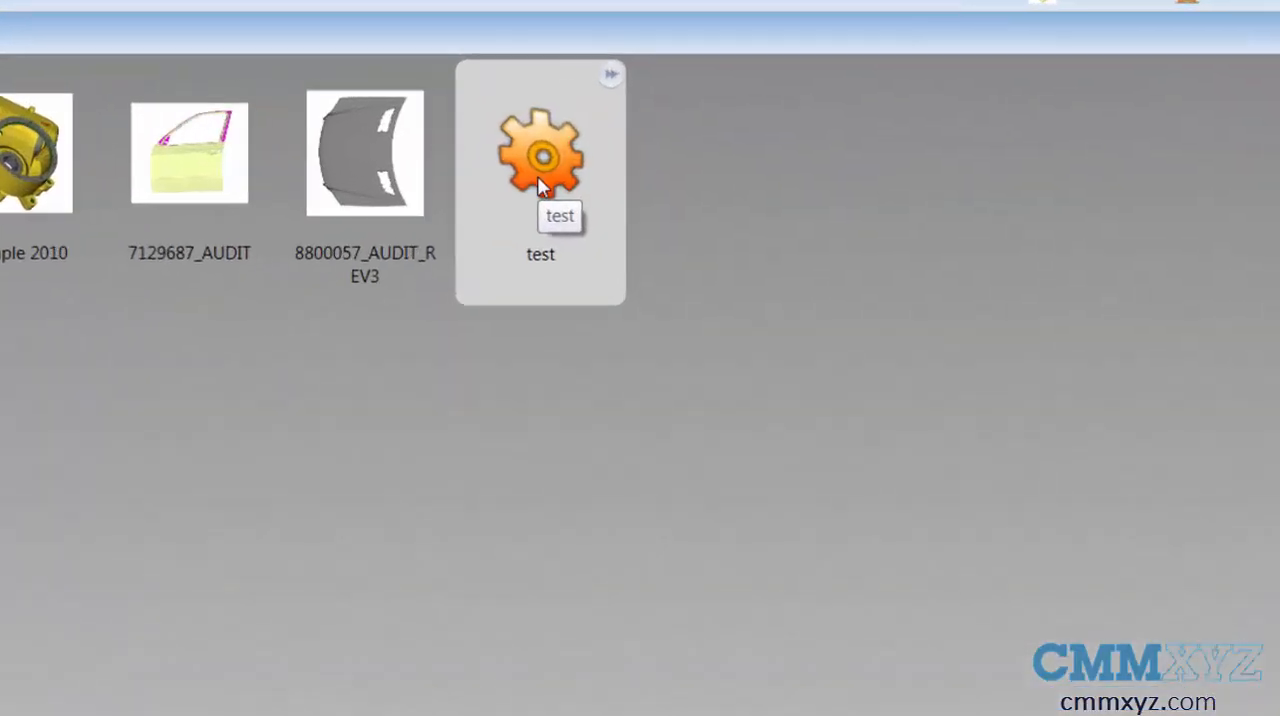
Change the 'test' part thumbnail to test image.BMP via Change part thumbnail.
right_click(540, 156)
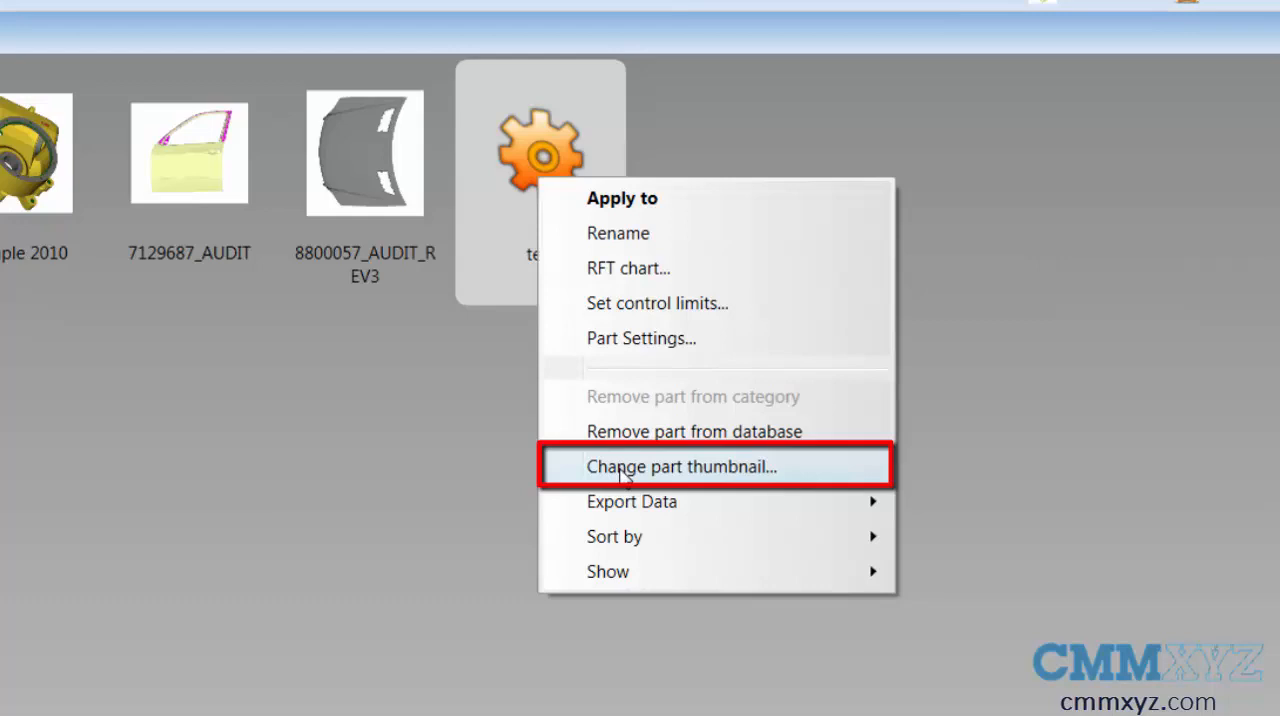
left_click(680, 466)
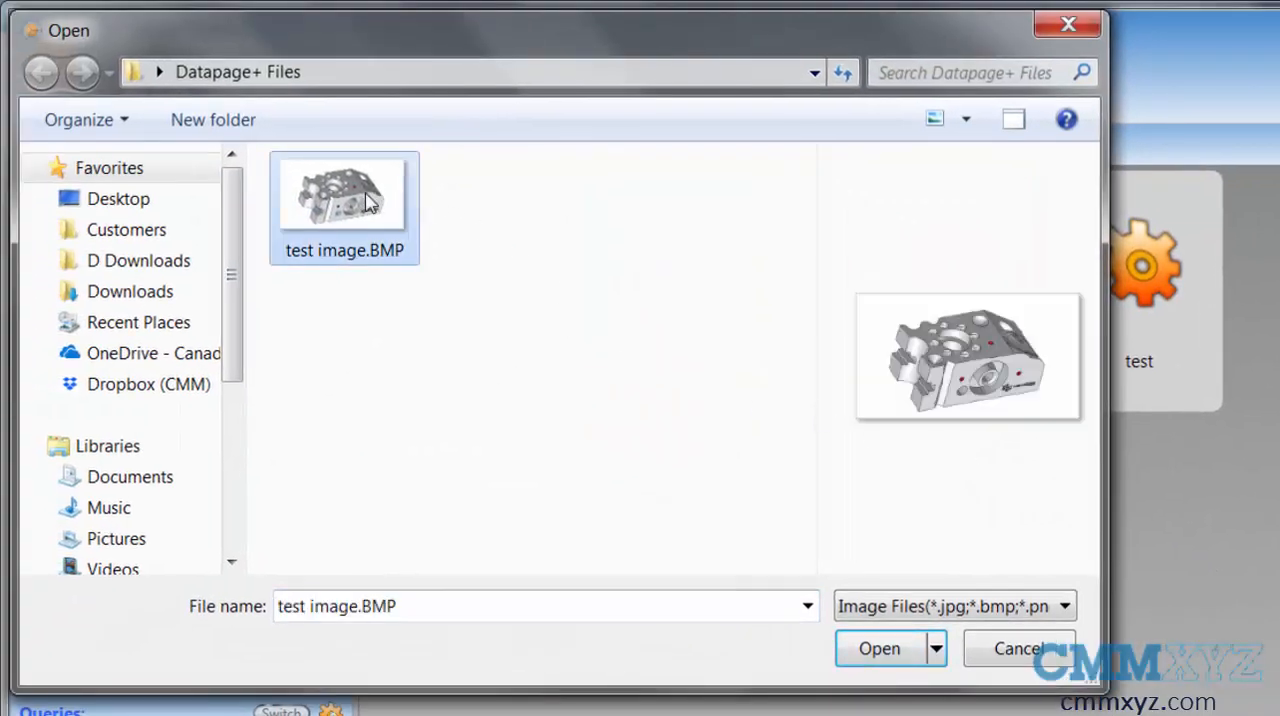
mouse_move(808, 640)
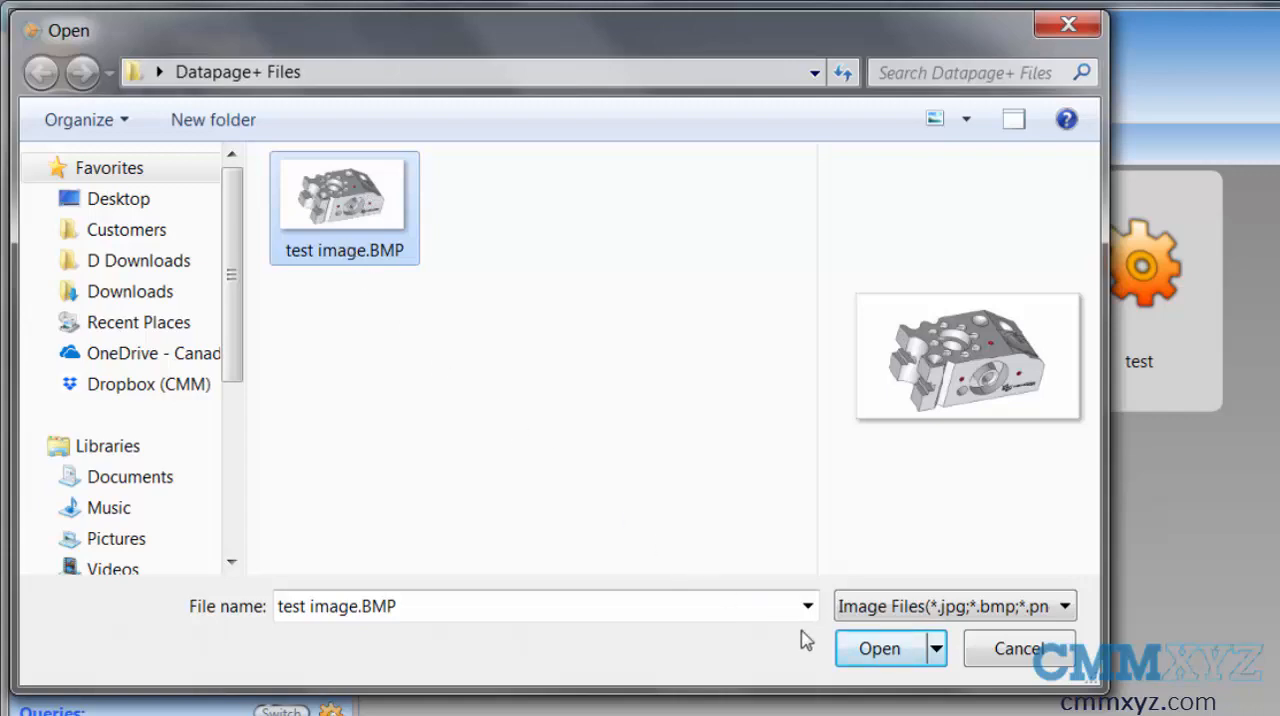
left_click(878, 648)
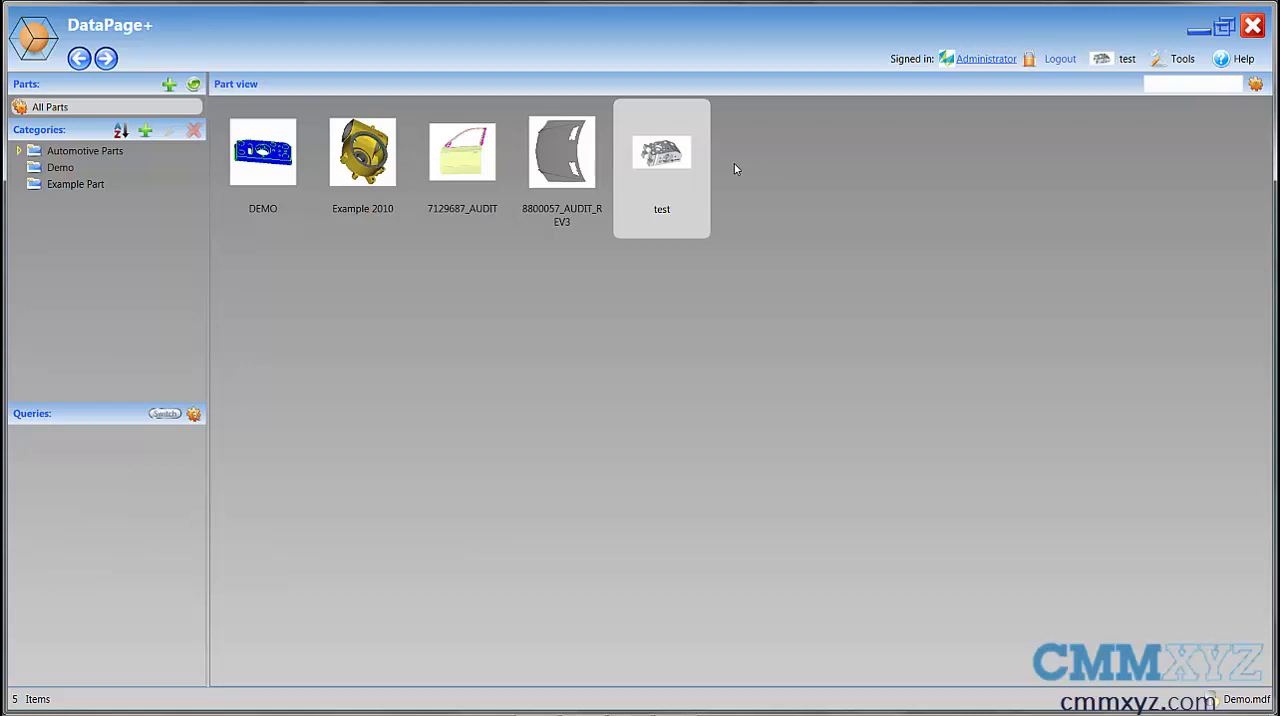
Reopen the 'test' part and view its CAD Report with the 36-feature list.
left_click(262, 152)
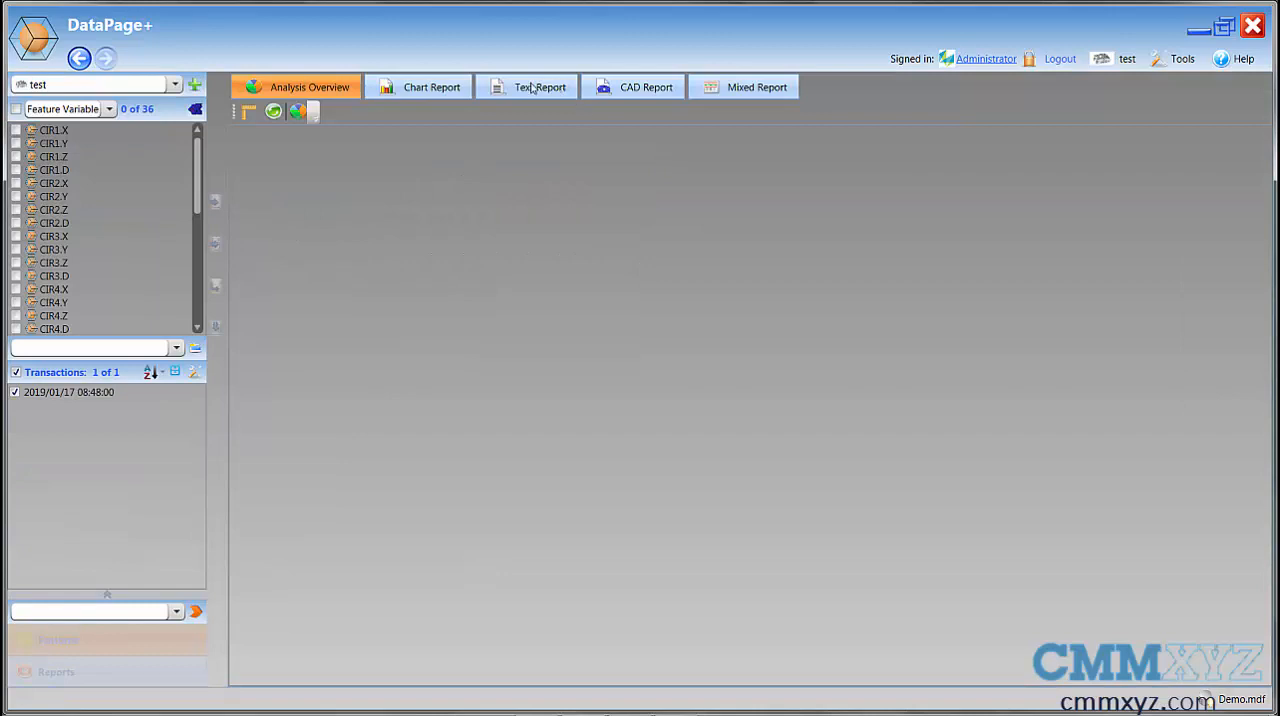
left_click(632, 88)
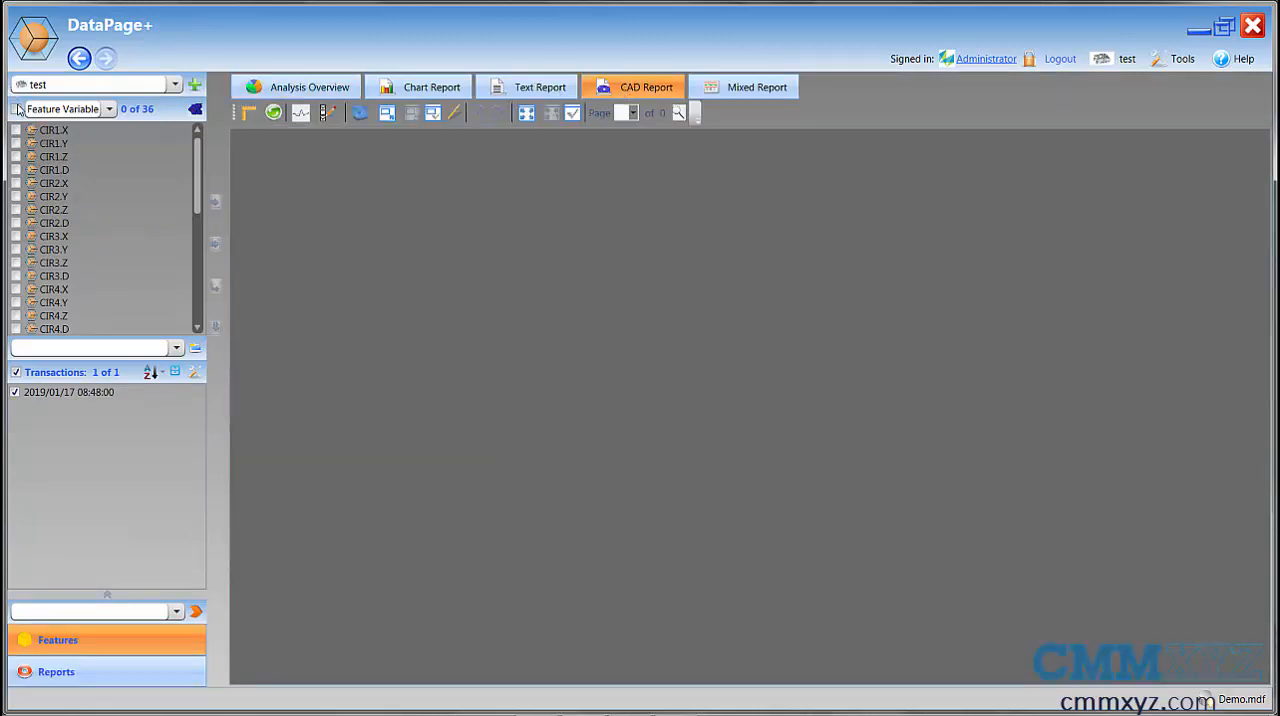